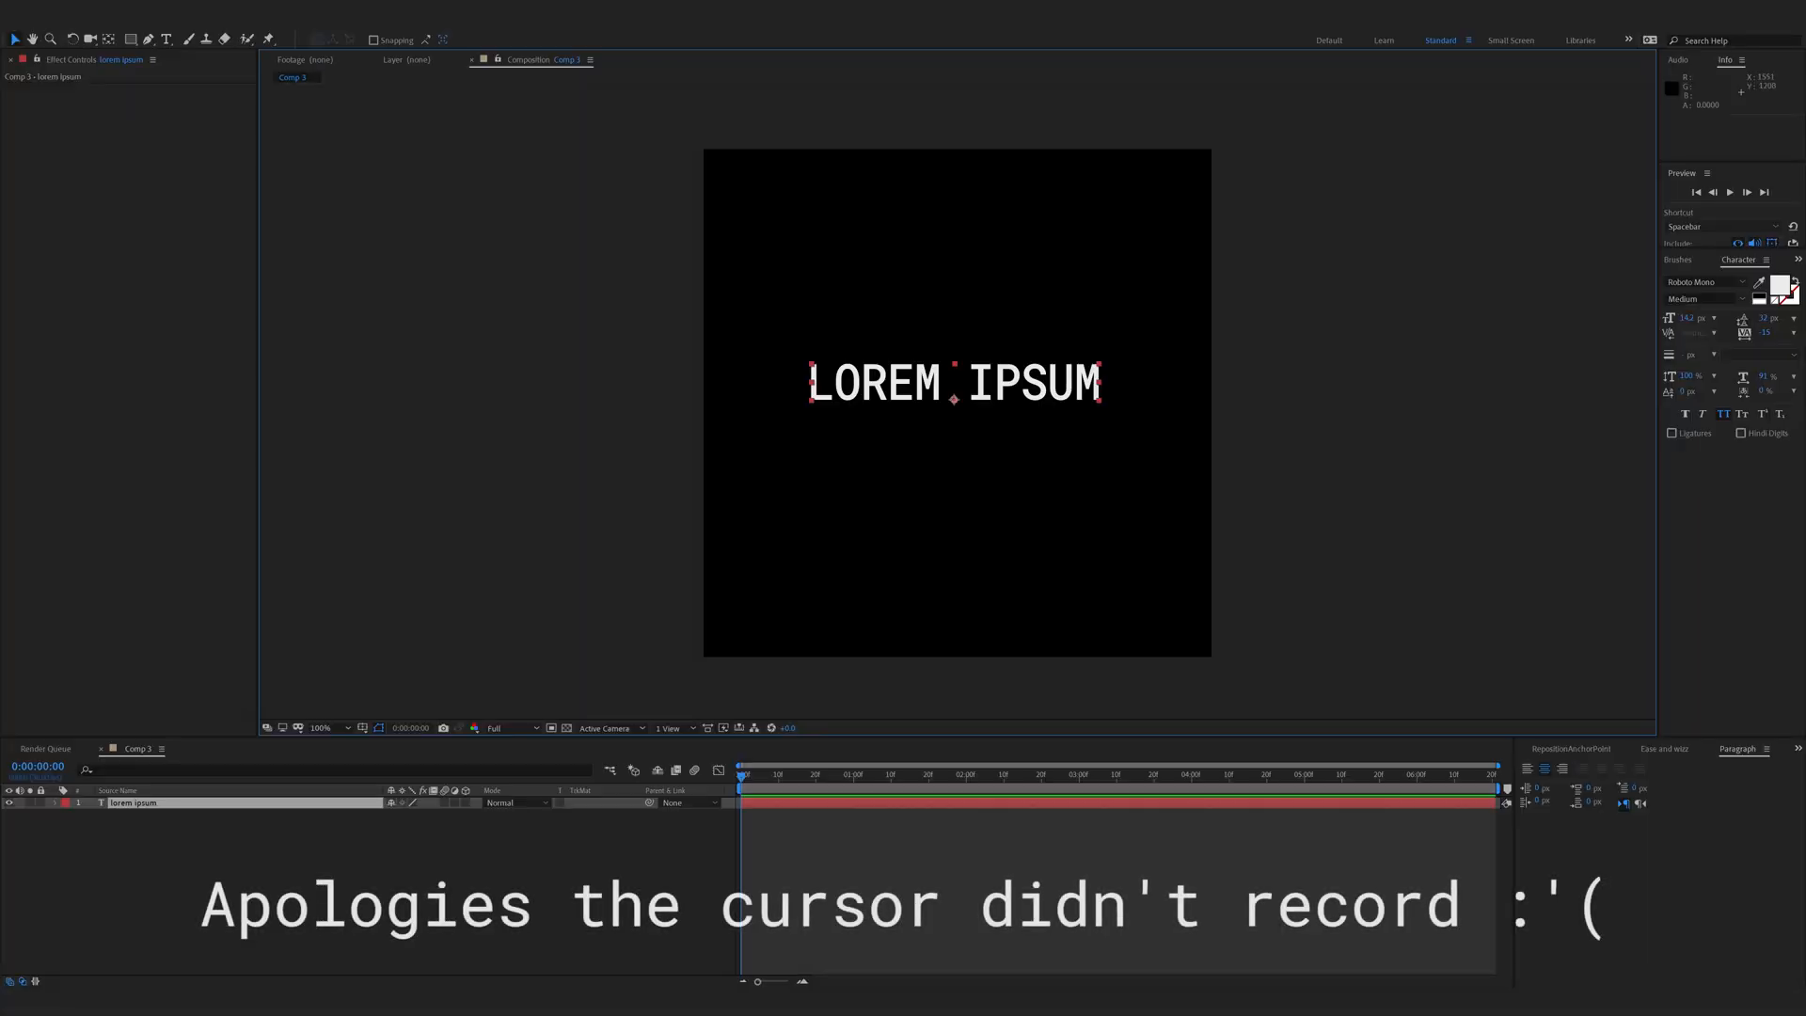
Apply the Distort > Transform effect to the LOREM IPSUM text layer.
left_click(1570, 749)
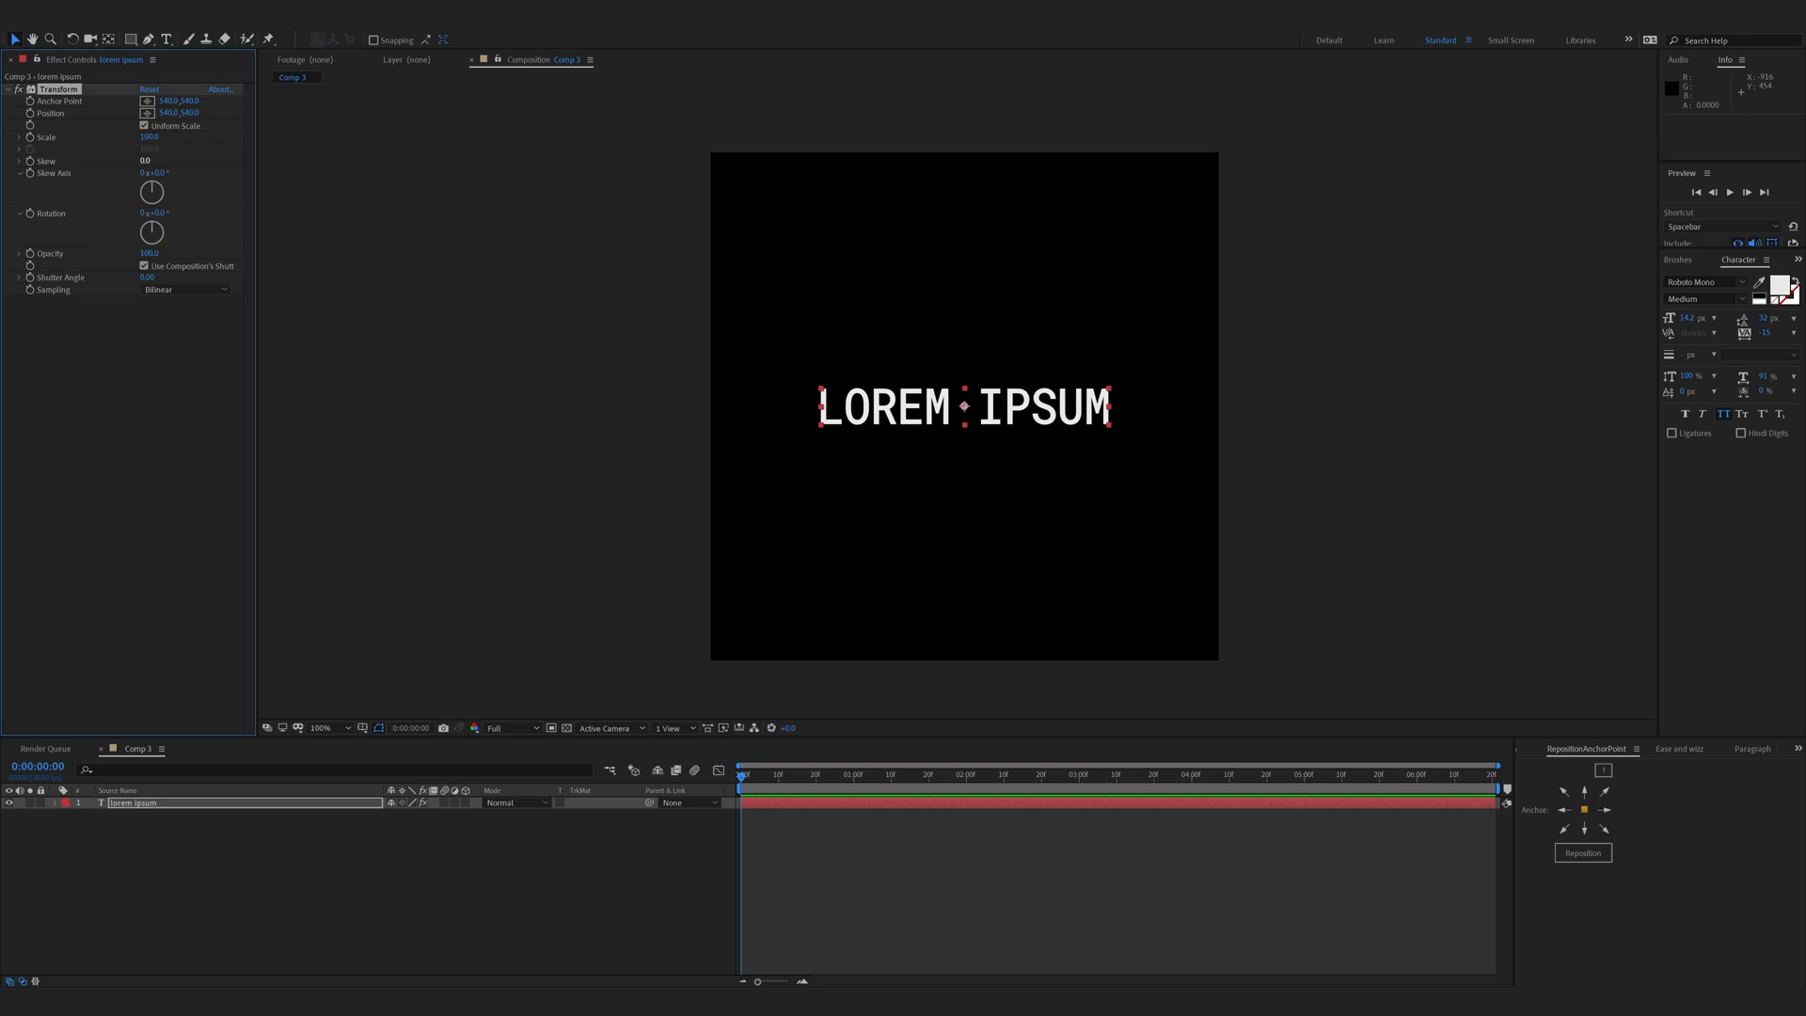
Set Transform Skew to -30 and keyframe the Anchor Point stopwatch.
left_click(150, 160)
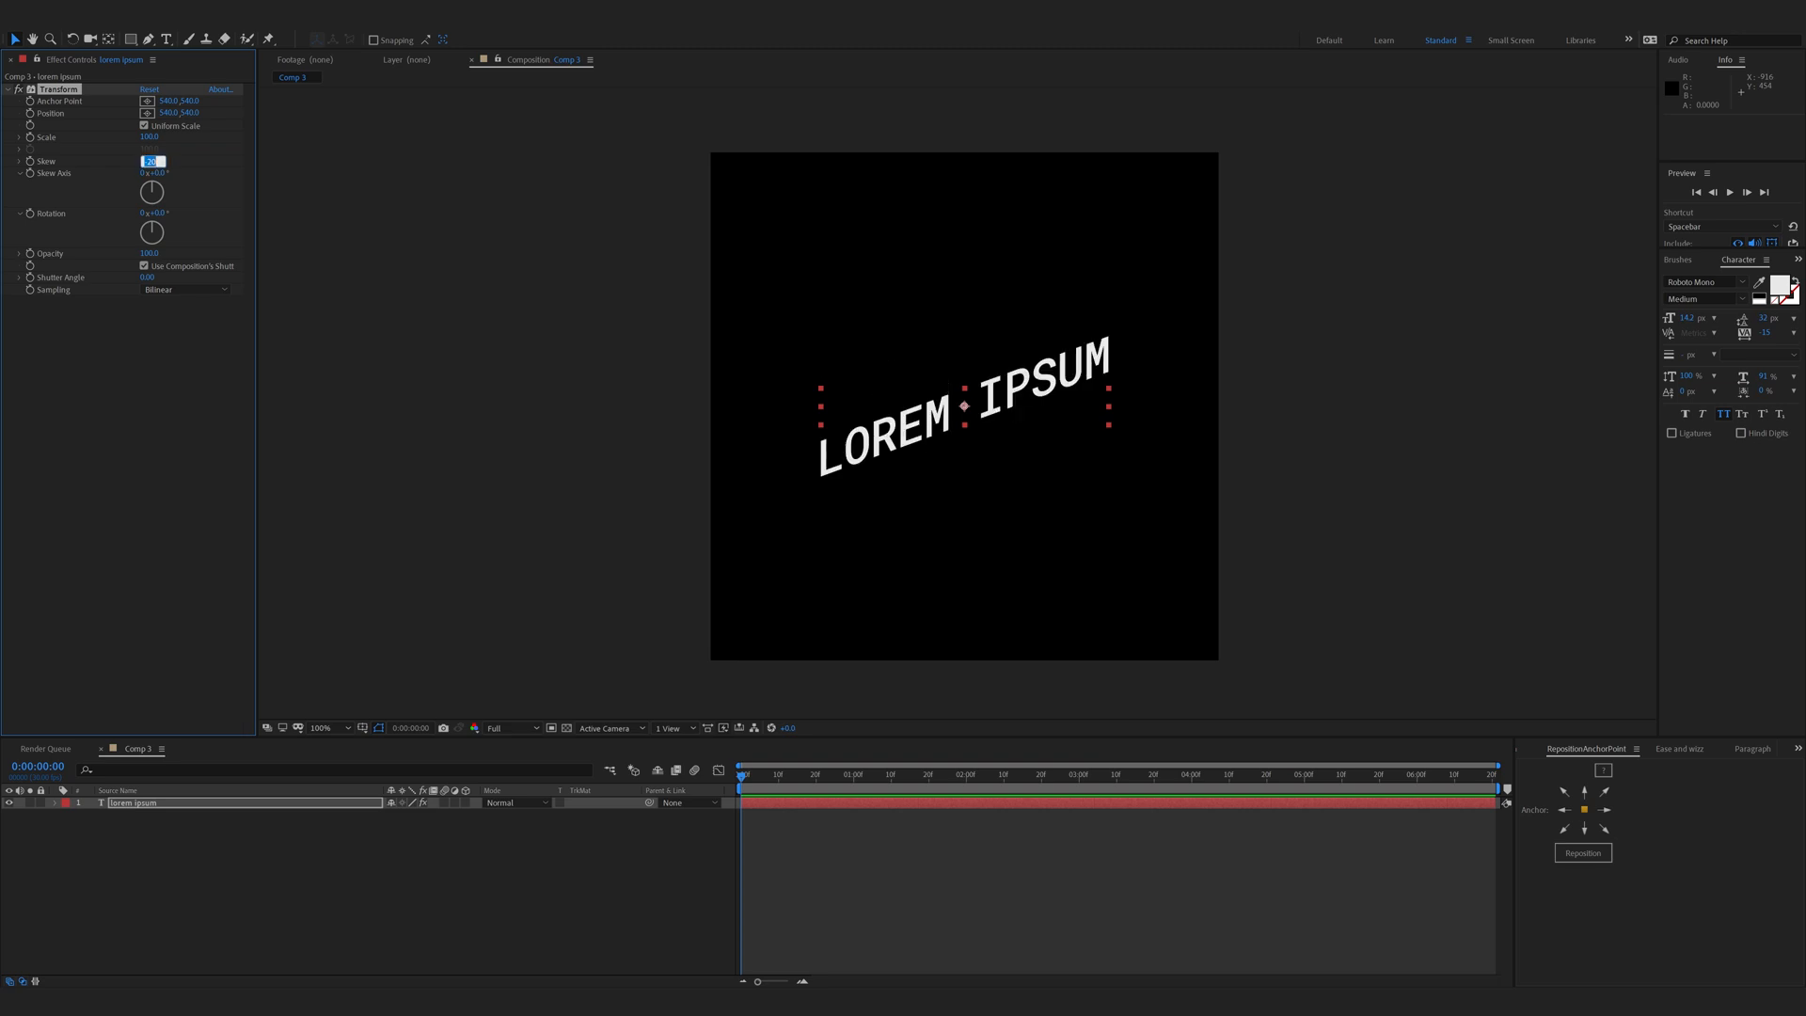
type("-30.0")
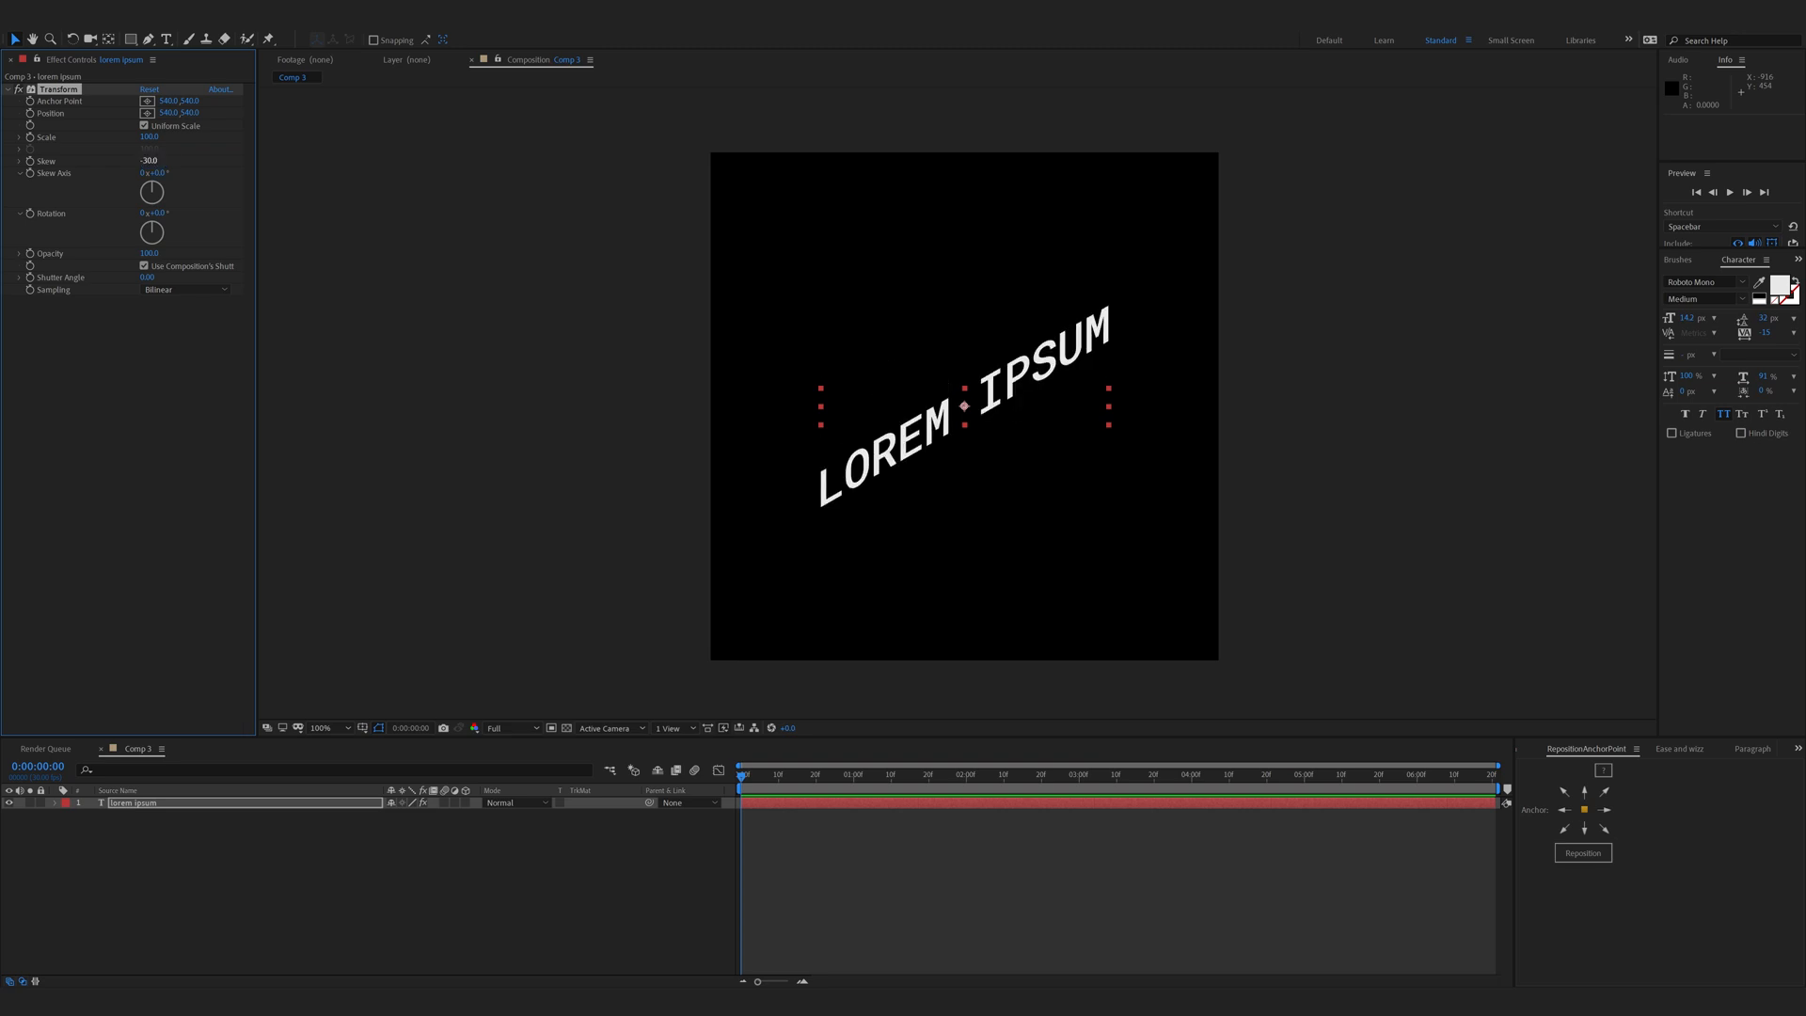
left_click(148, 160)
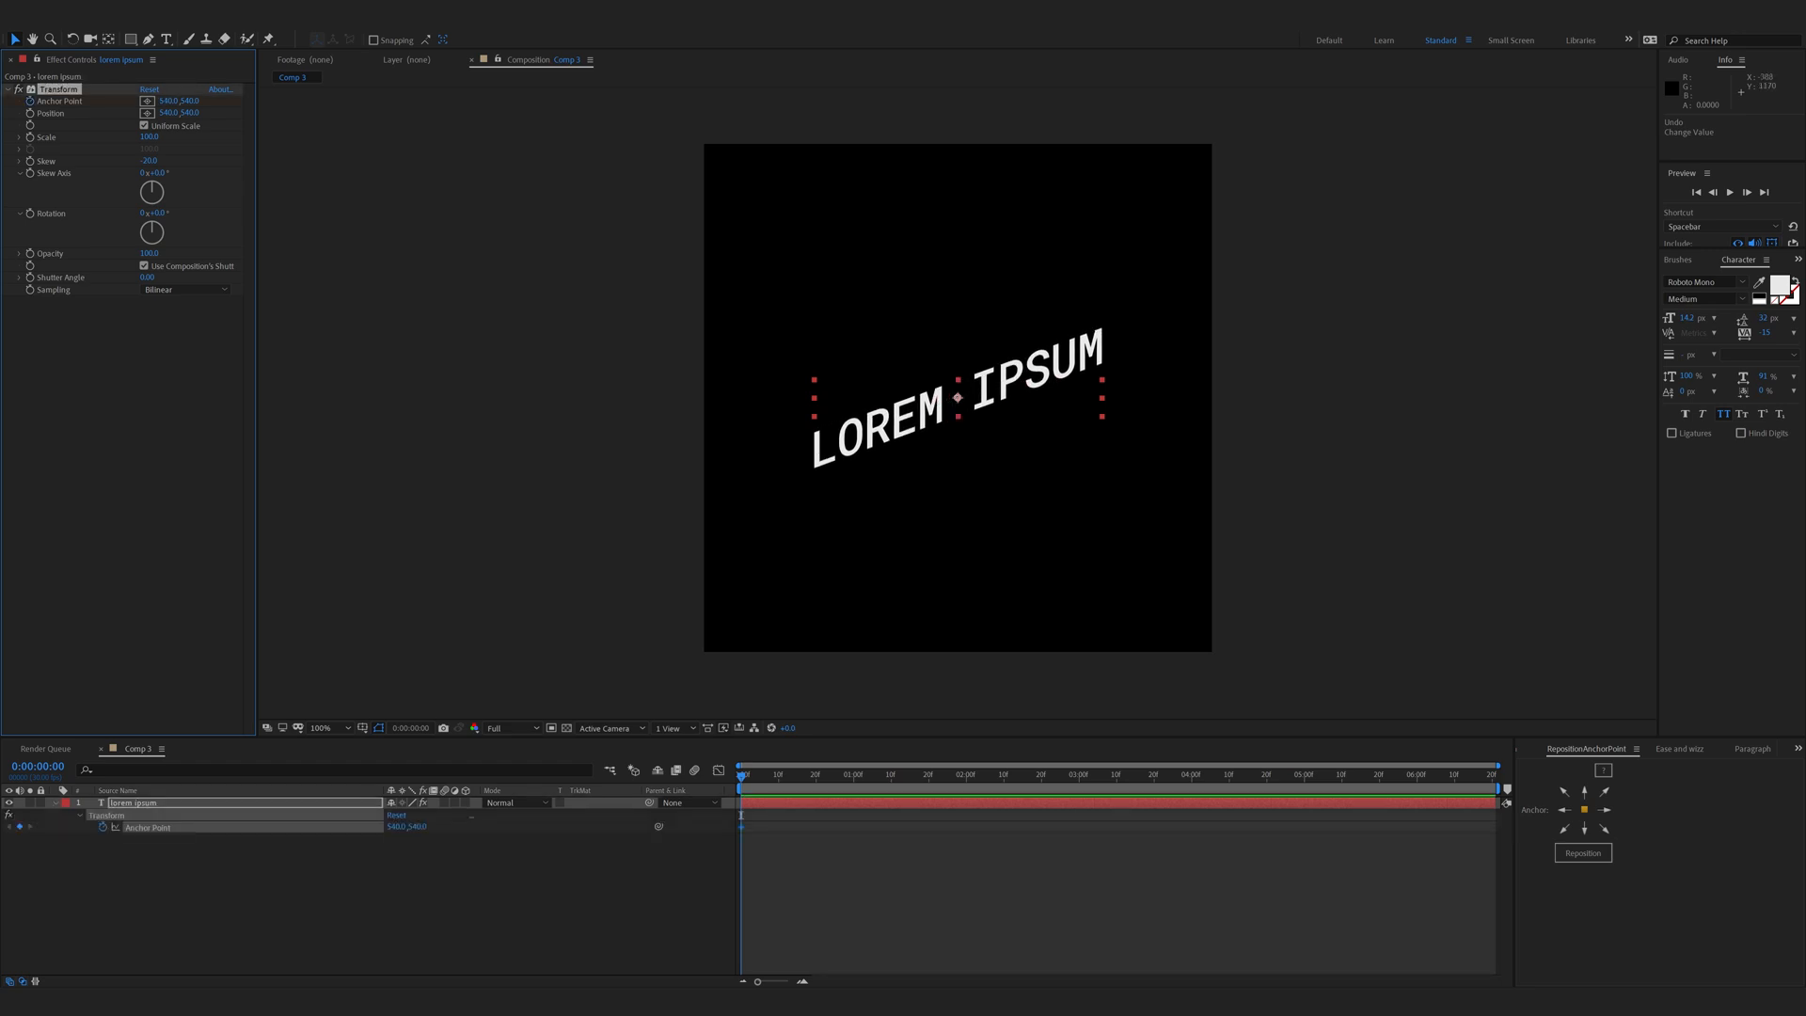
Add Anchor Point keyframes at 1:10 and 2:10 and apply Expo In+Out easing.
left_click(891, 774)
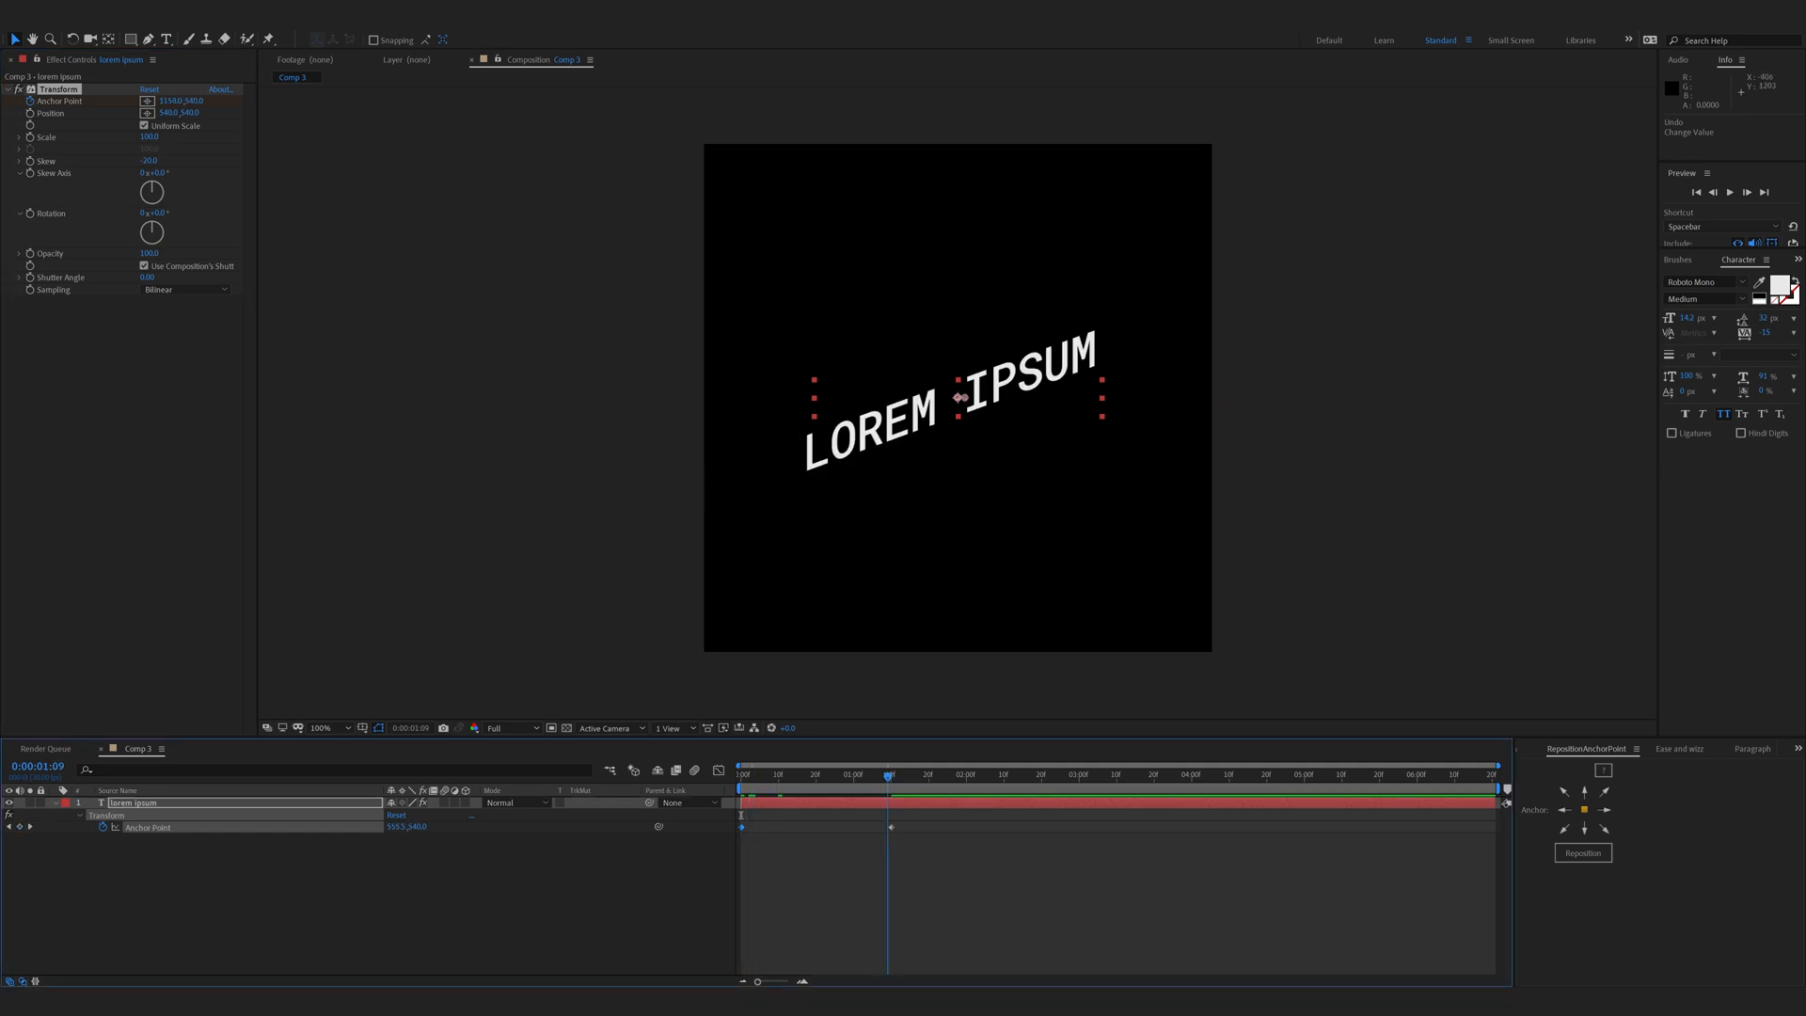
left_click(1004, 774)
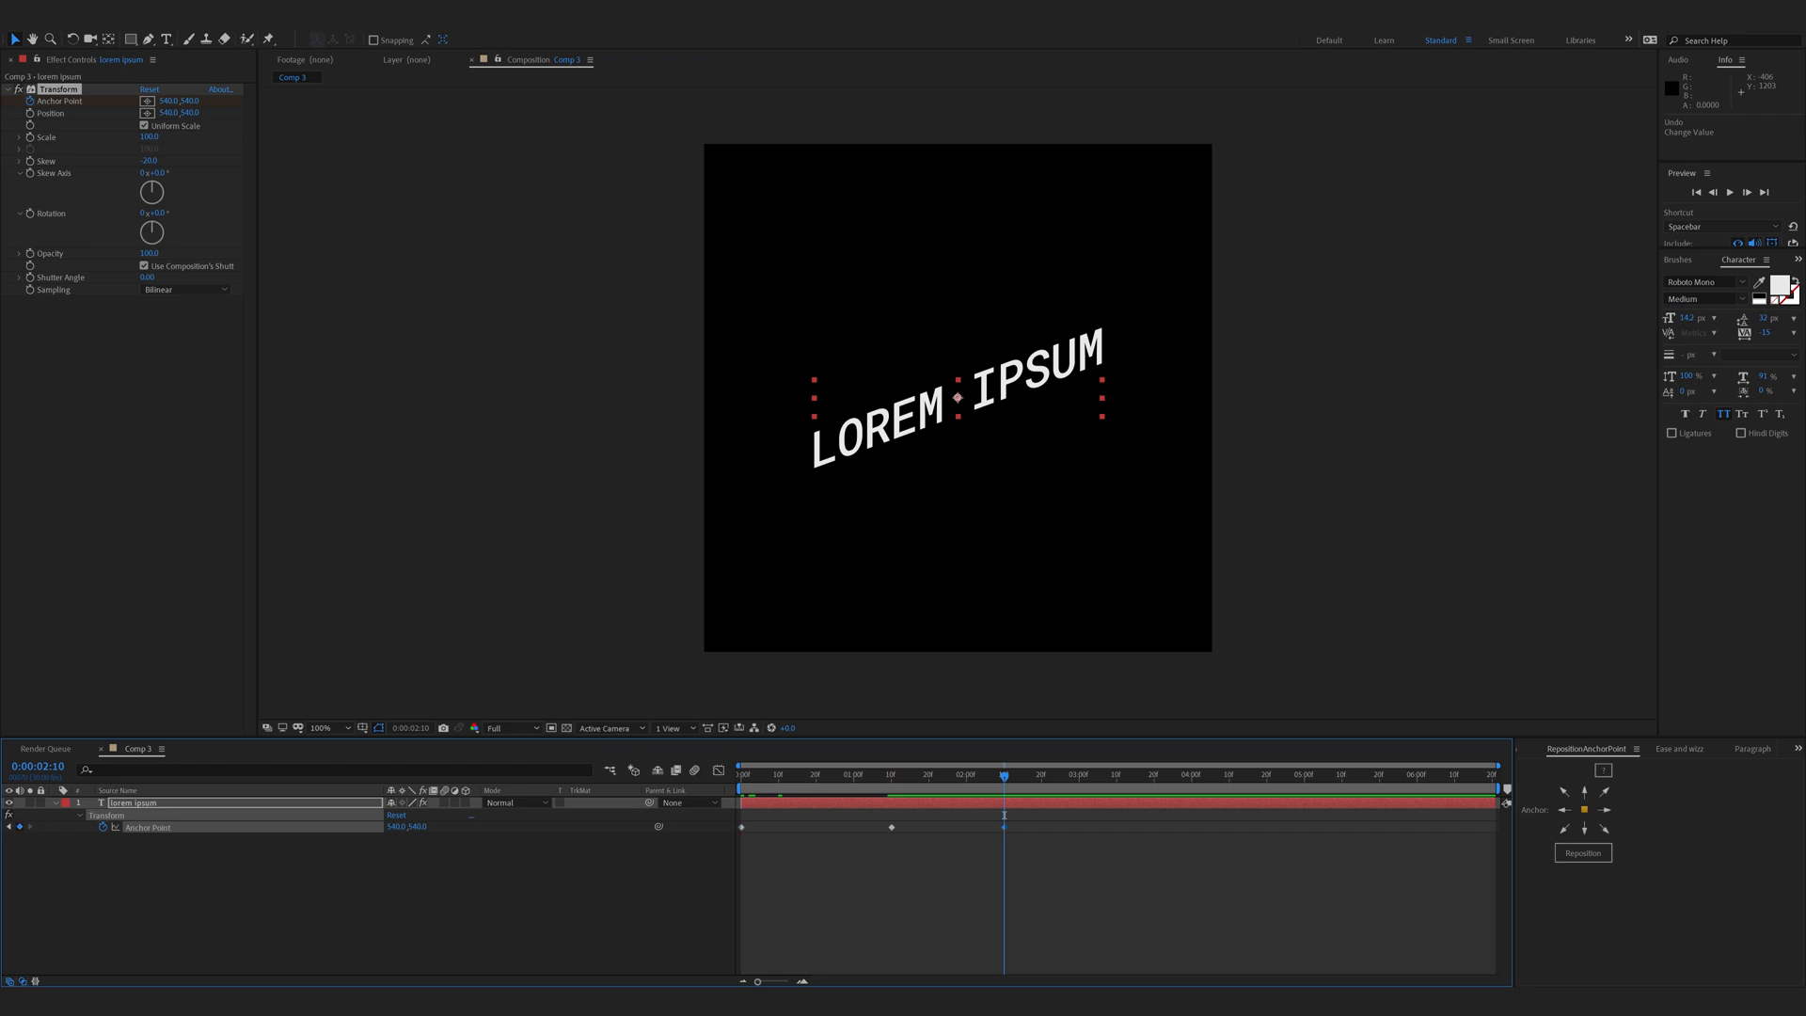
left_click(1154, 774)
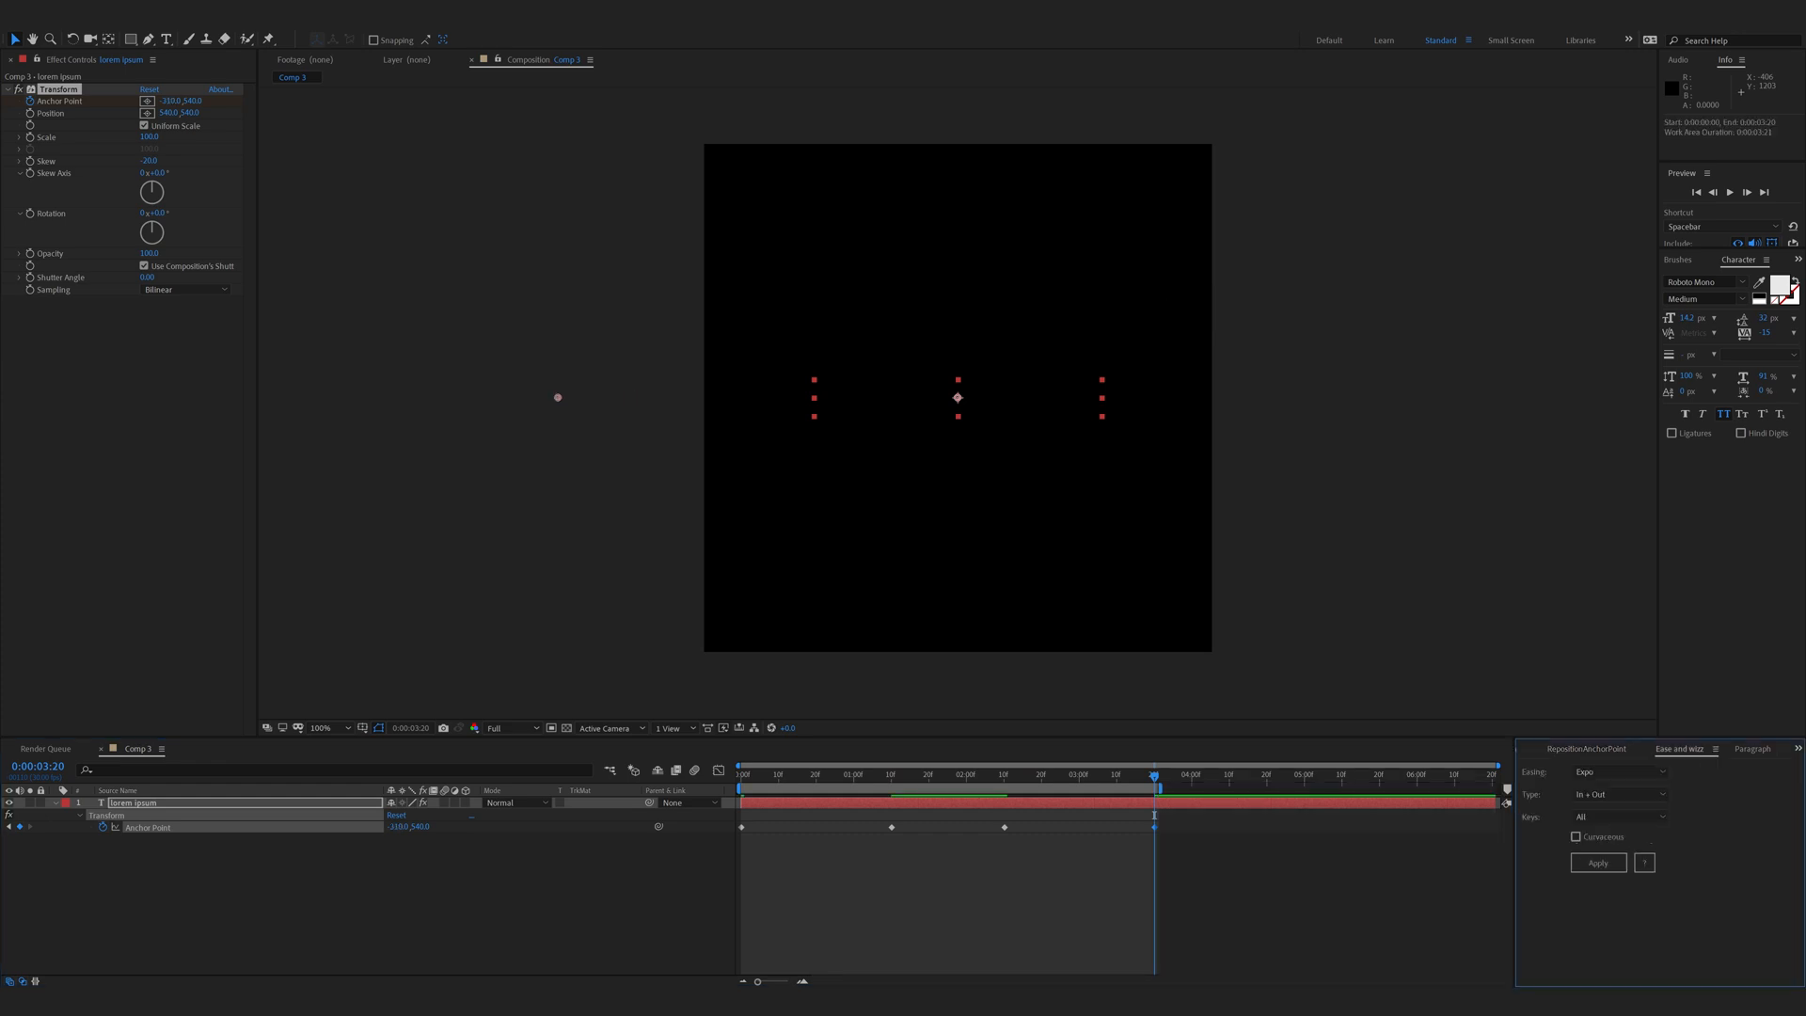
left_click(1597, 862)
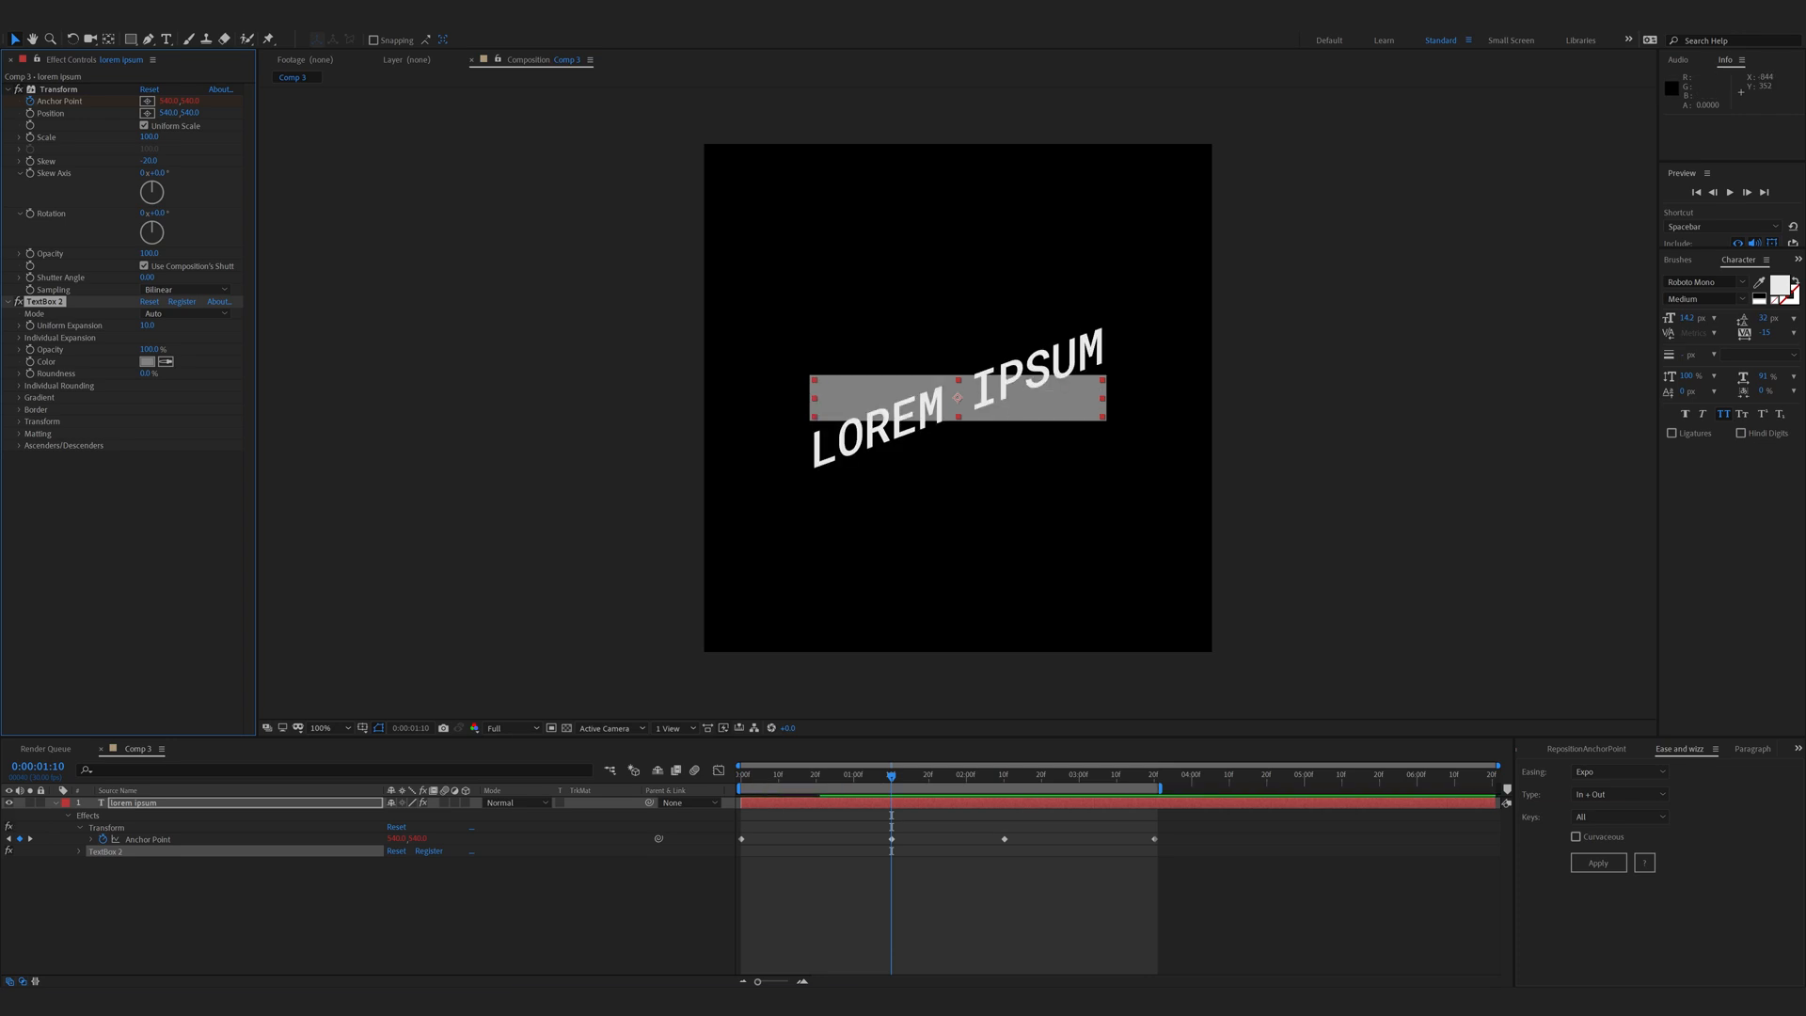
Set Textbox 2 Transform Skew Y to about -145.1% to match the text slant.
left_click(21, 420)
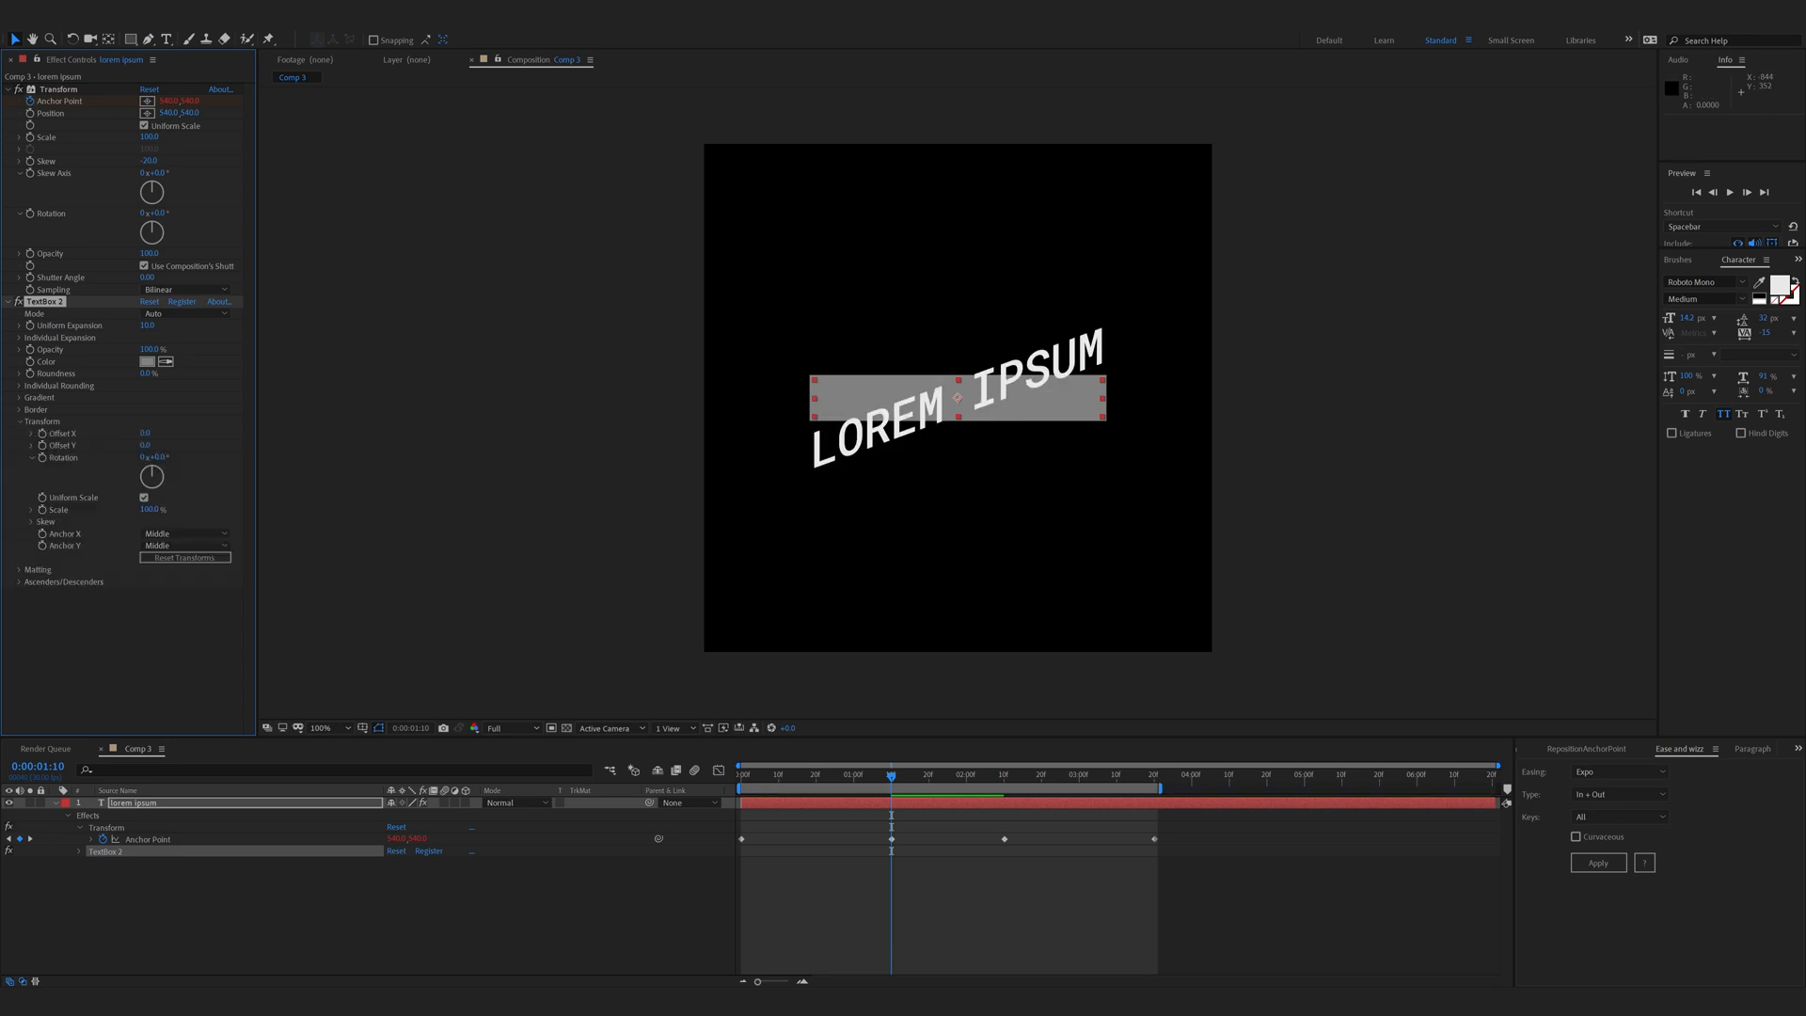
left_click(32, 522)
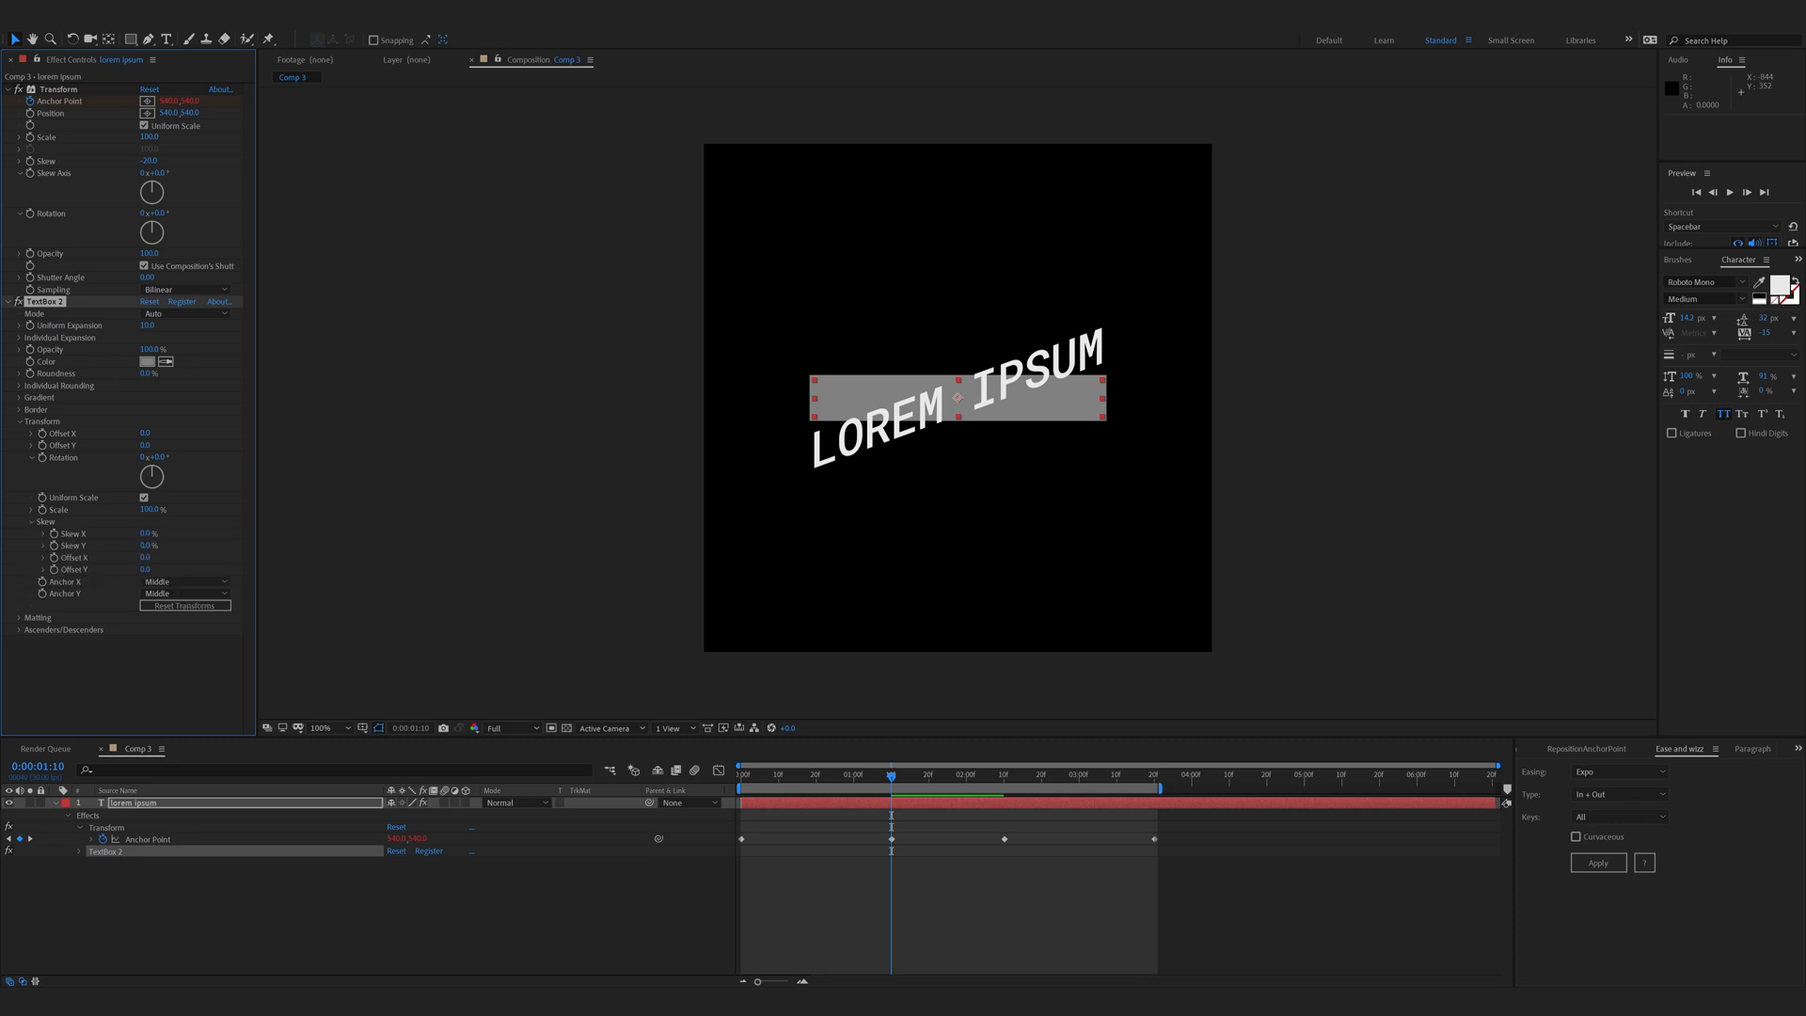
left_click(147, 545)
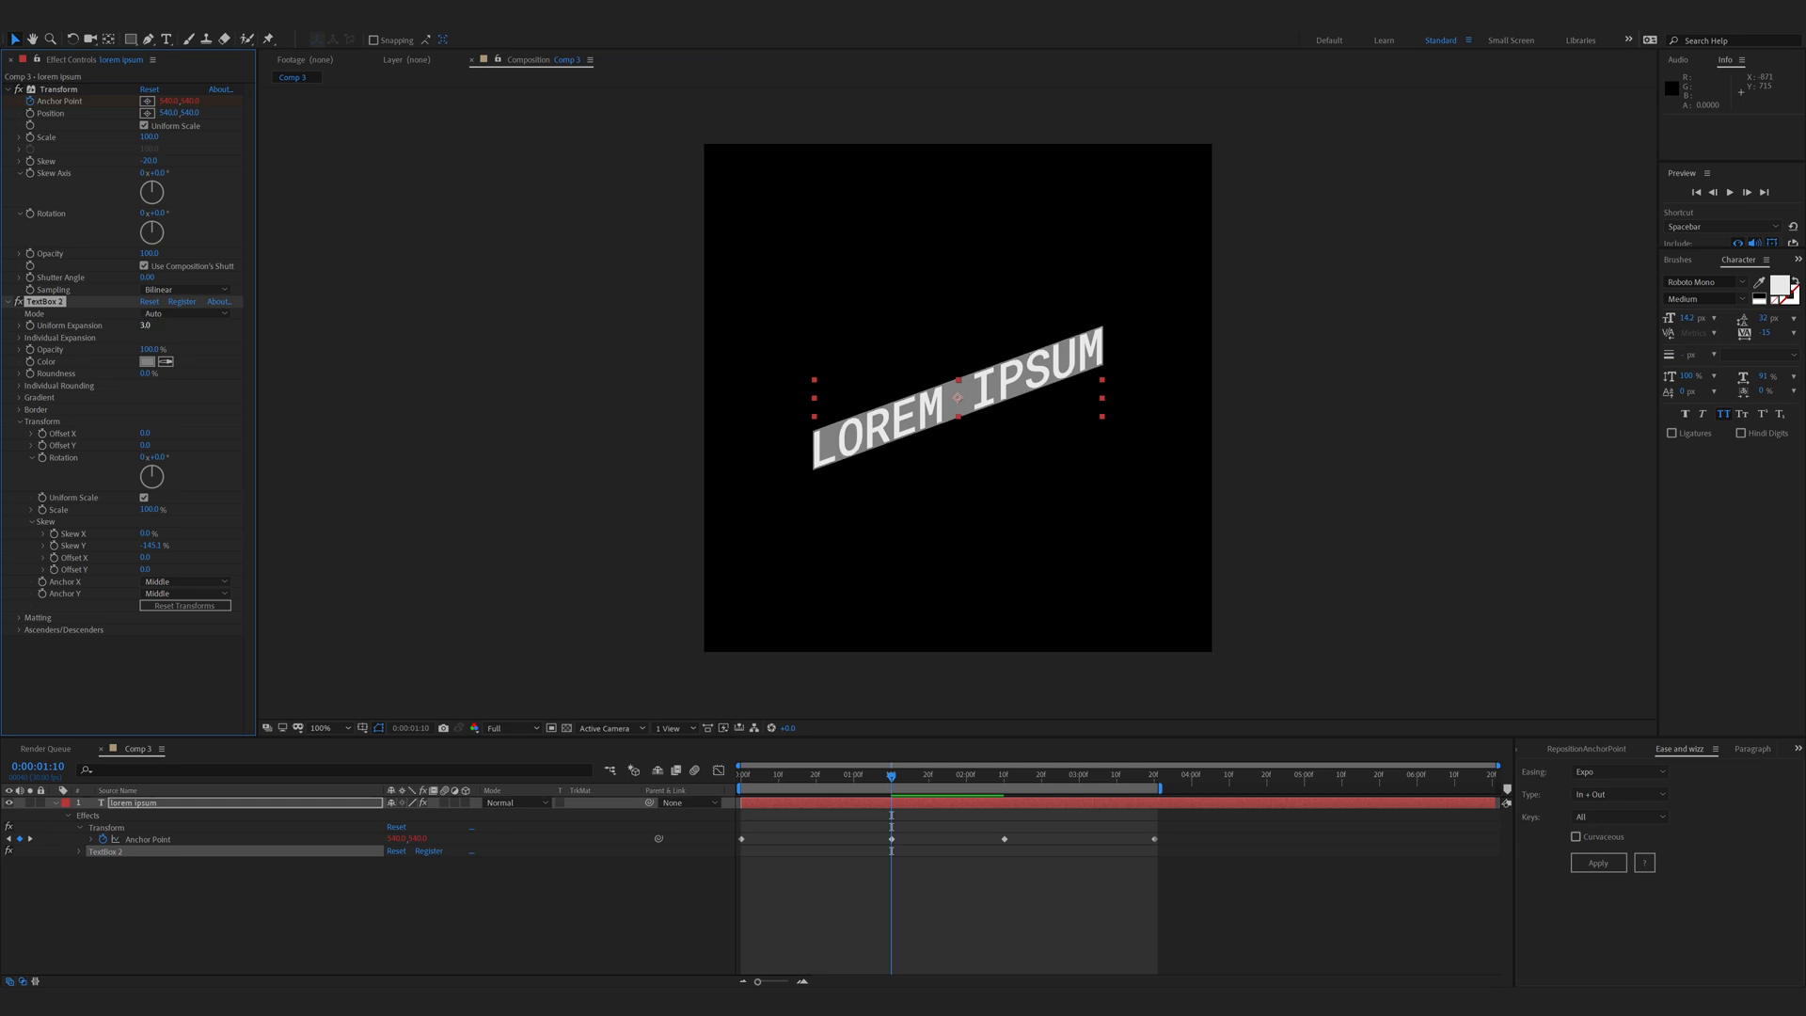
left_click(147, 324)
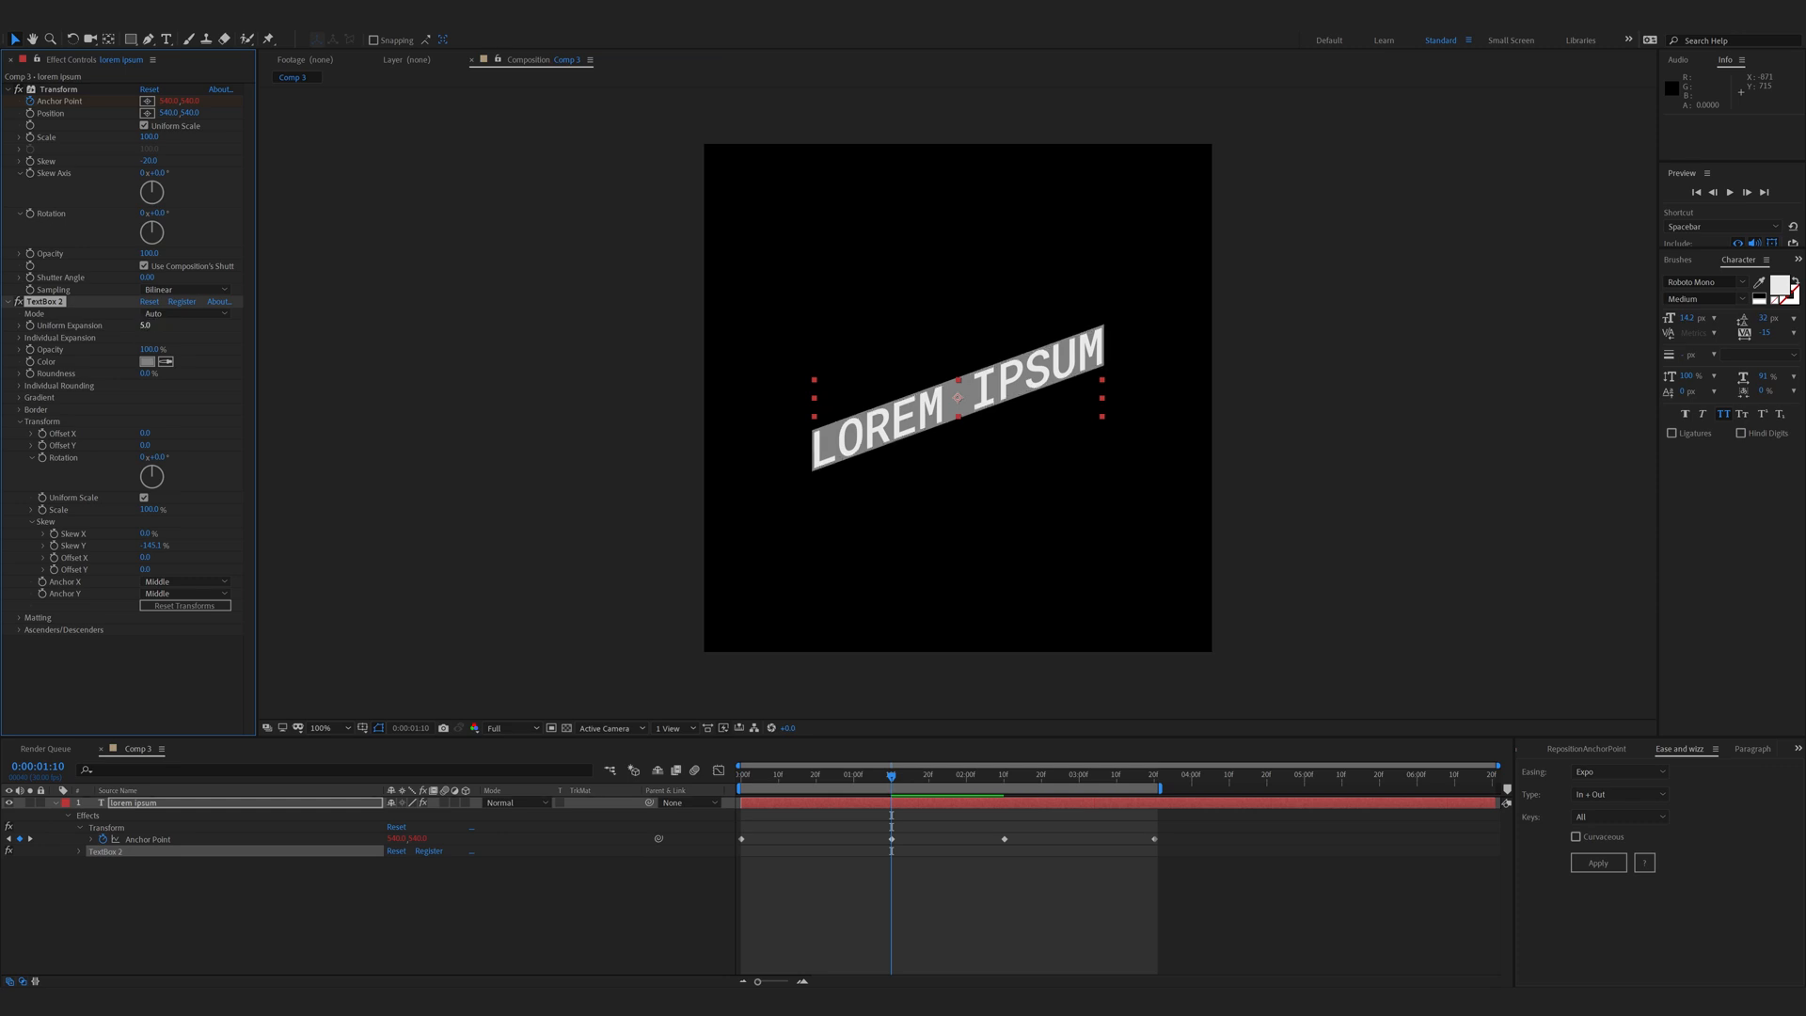
left_click(19, 338)
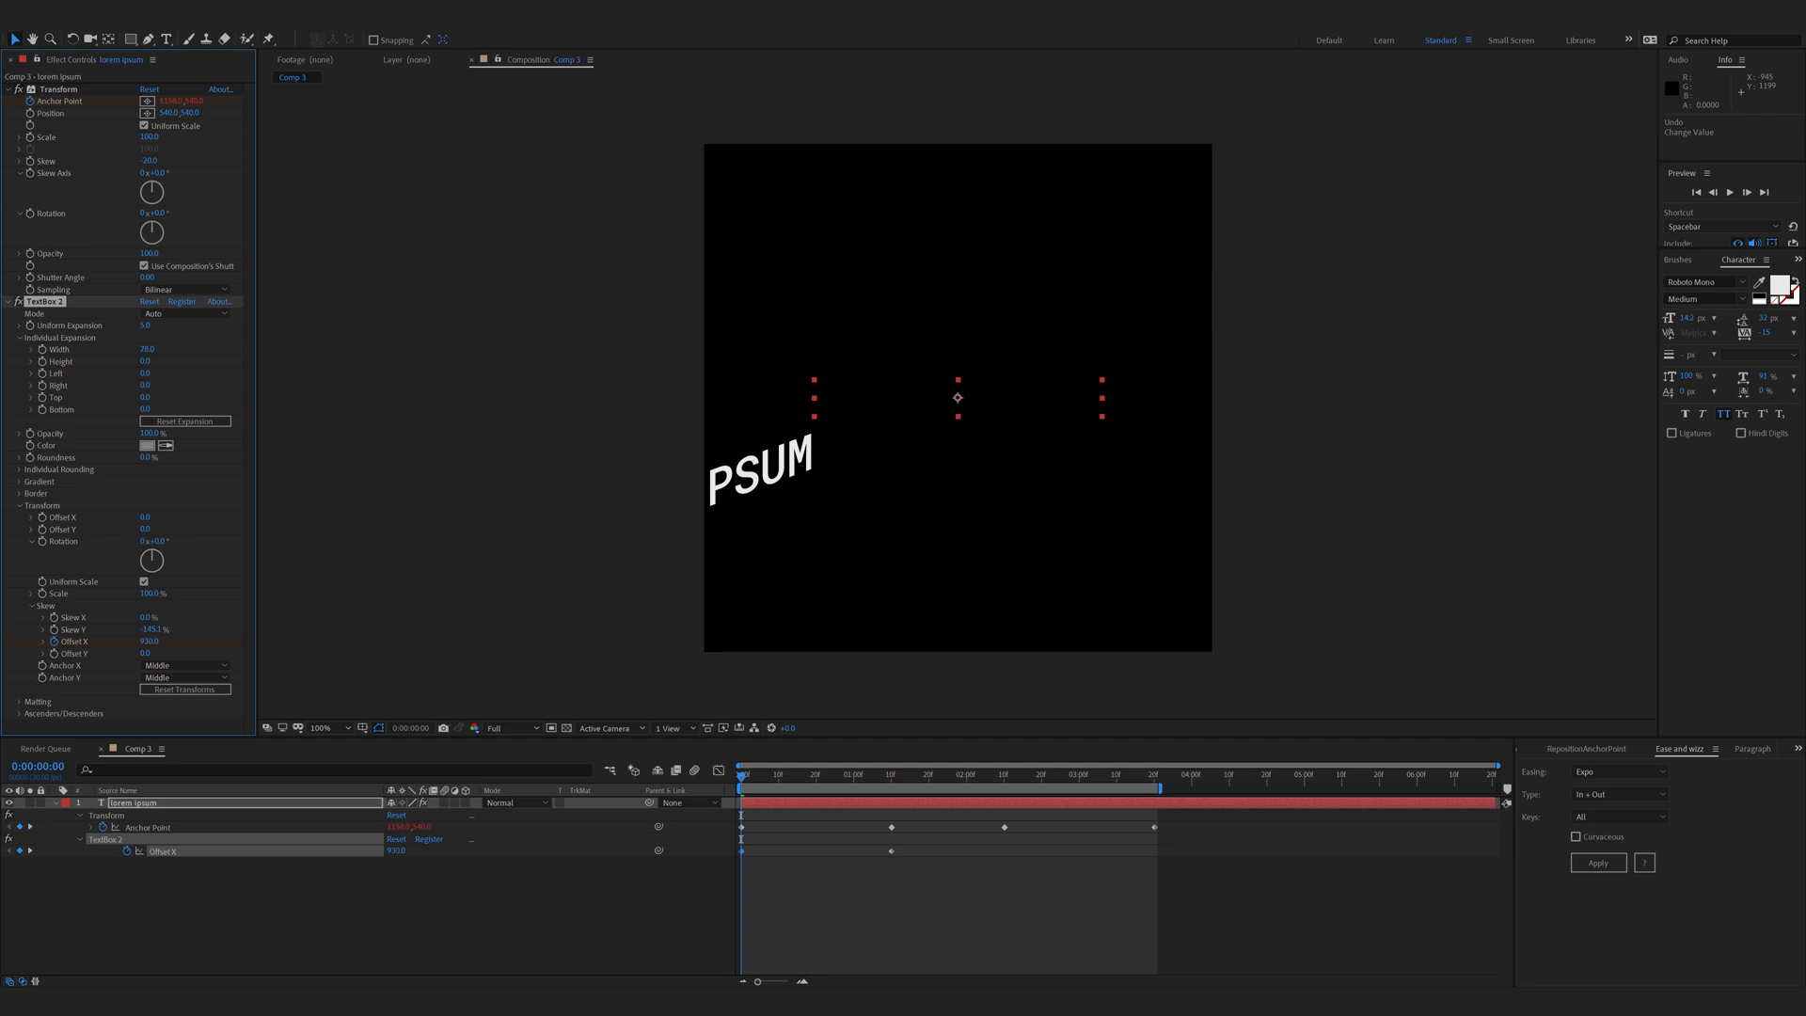
Keyframe Textbox 2 Offset X at 1:10 so the box settles in place.
left_click(892, 774)
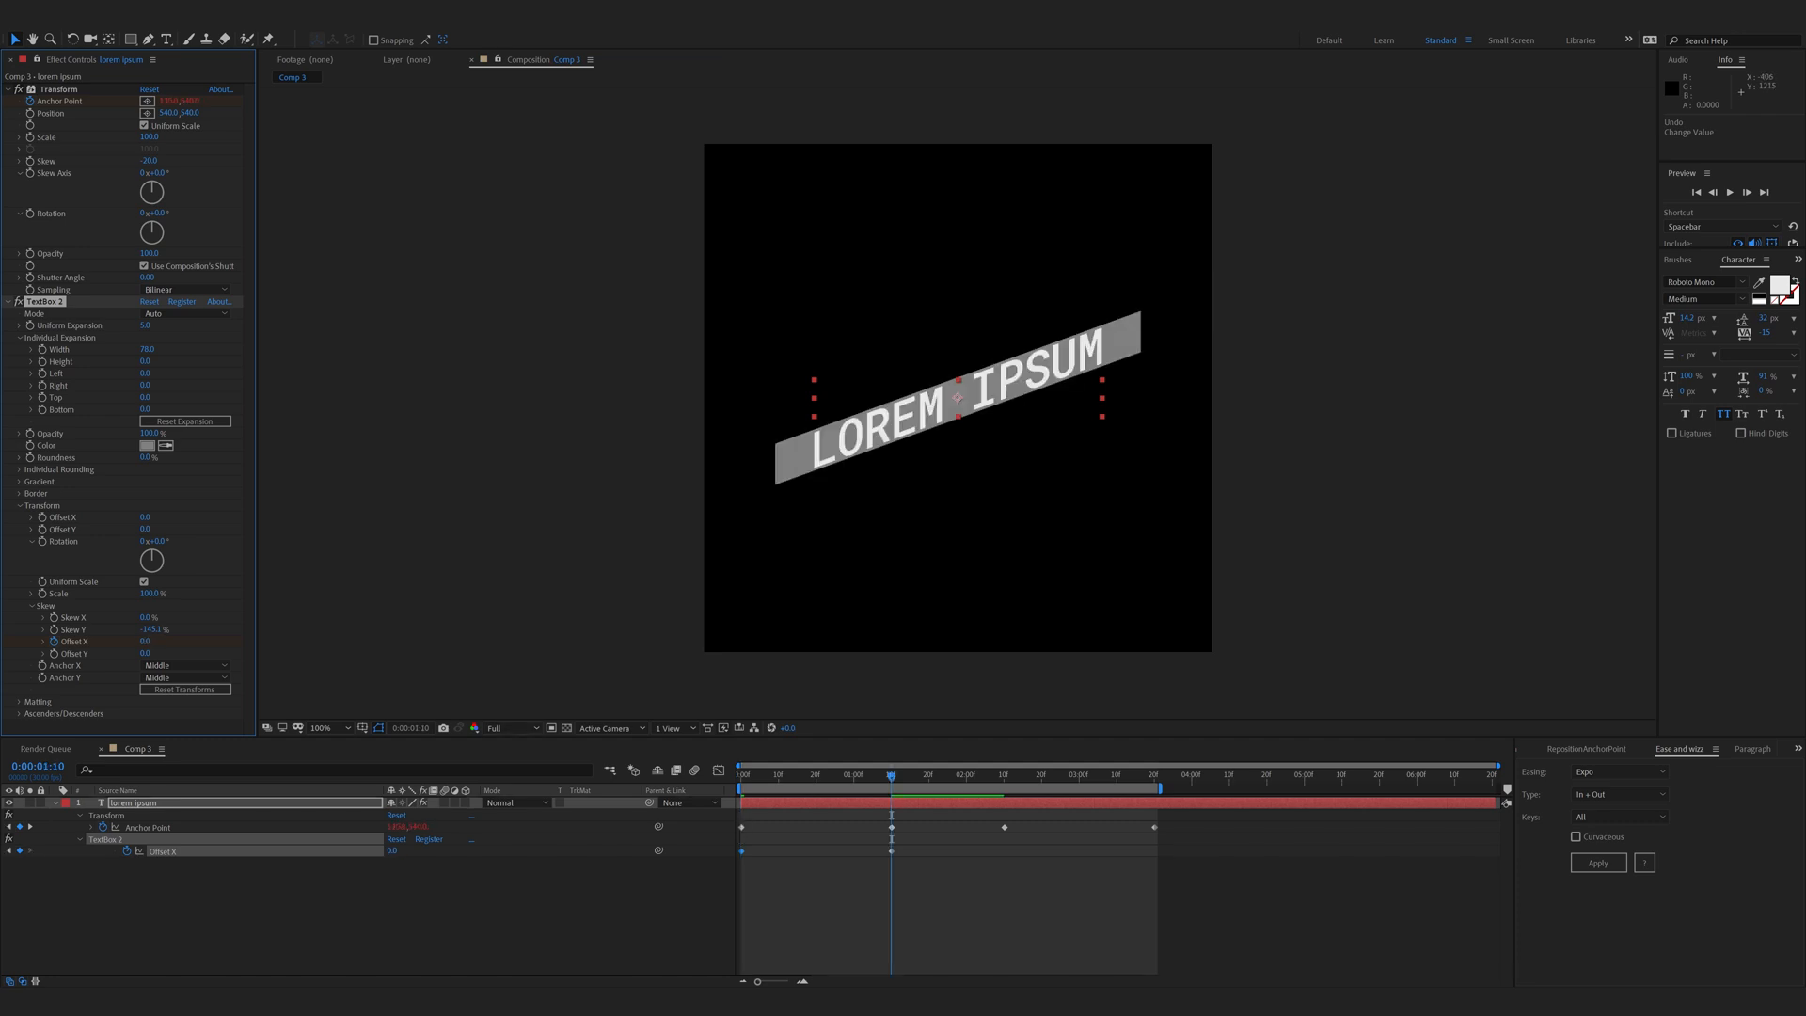
left_click(1004, 774)
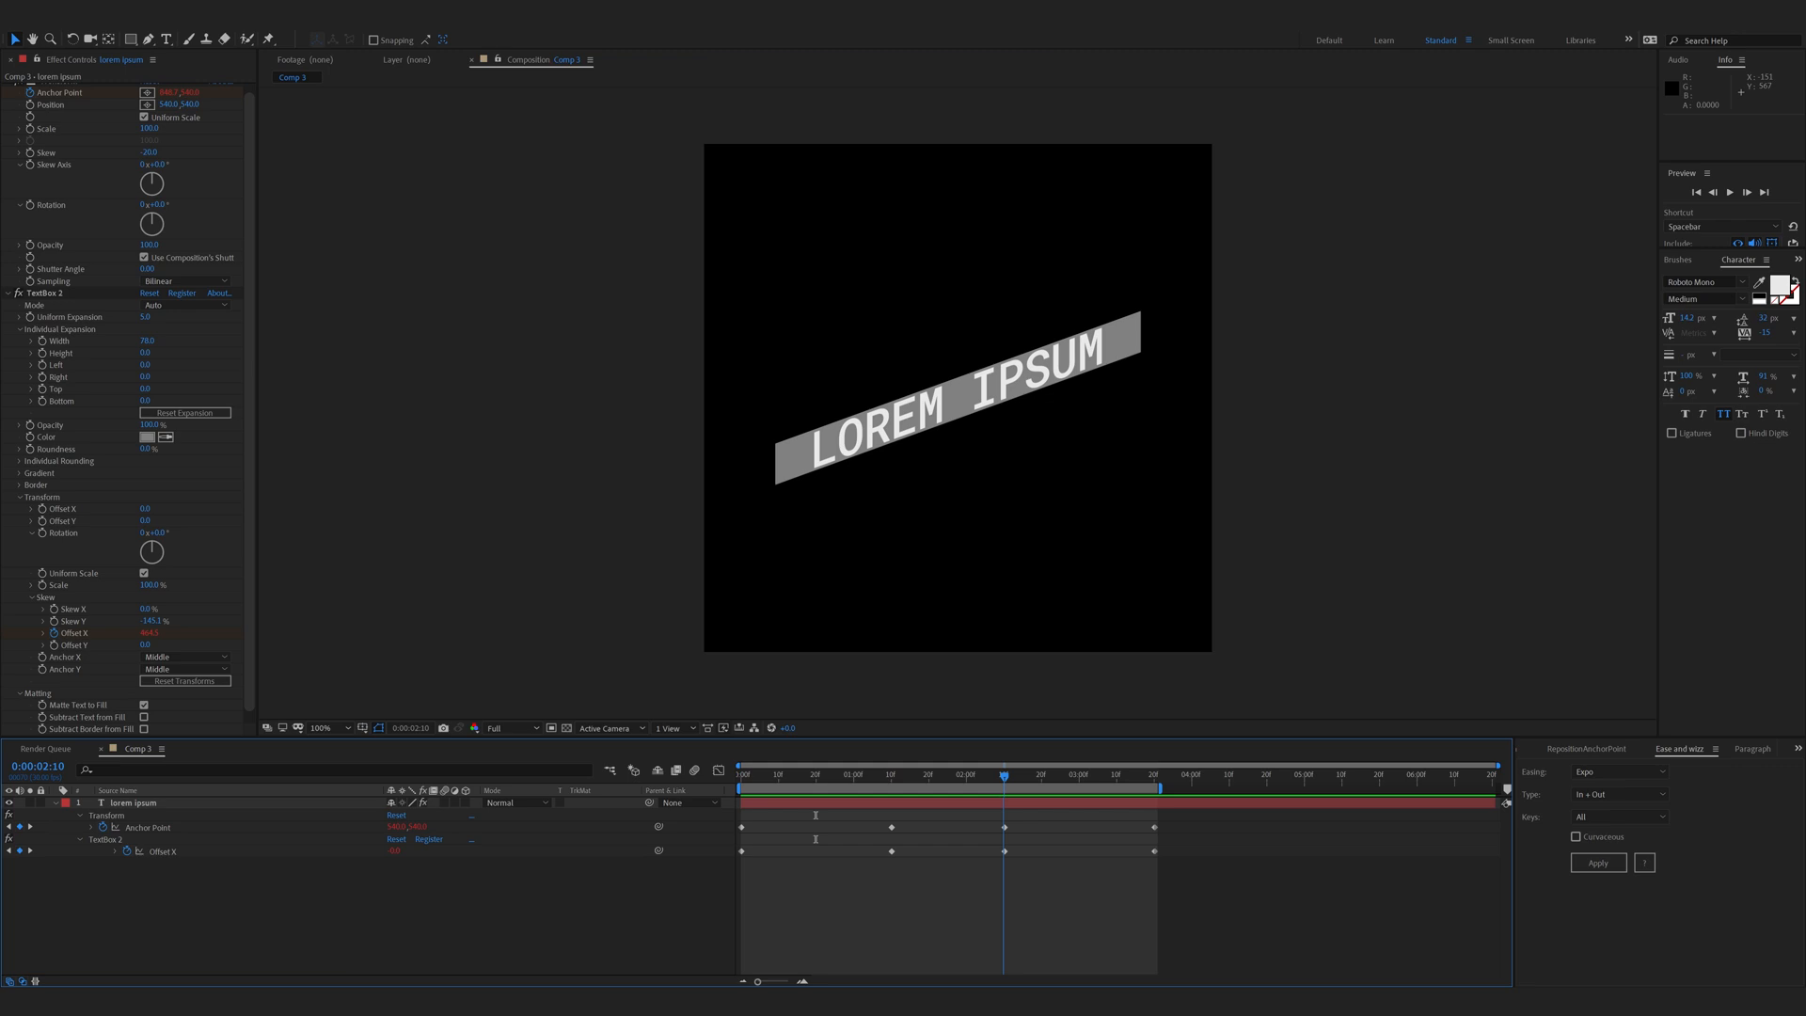
Add Textbox 2 Offset X keyframes for the box's slide-out.
left_click(1057, 774)
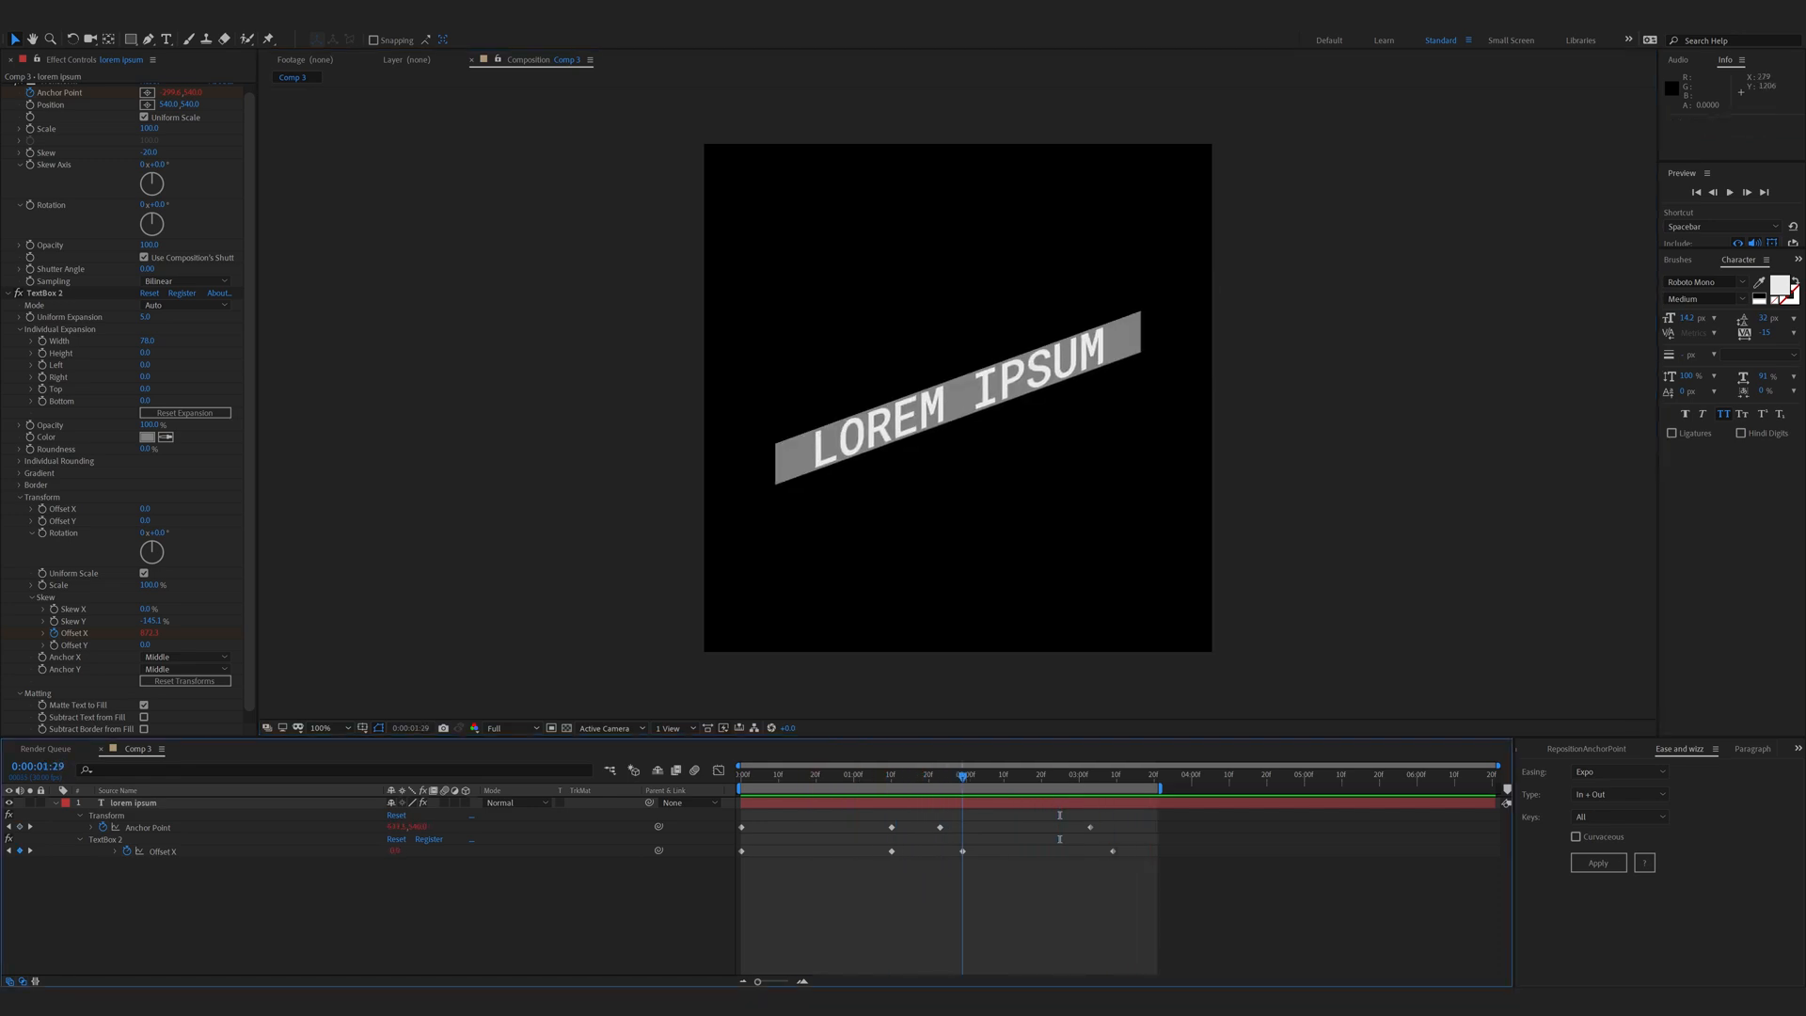
Enable layer and composition motion blur, then preview the animation.
left_click(1006, 774)
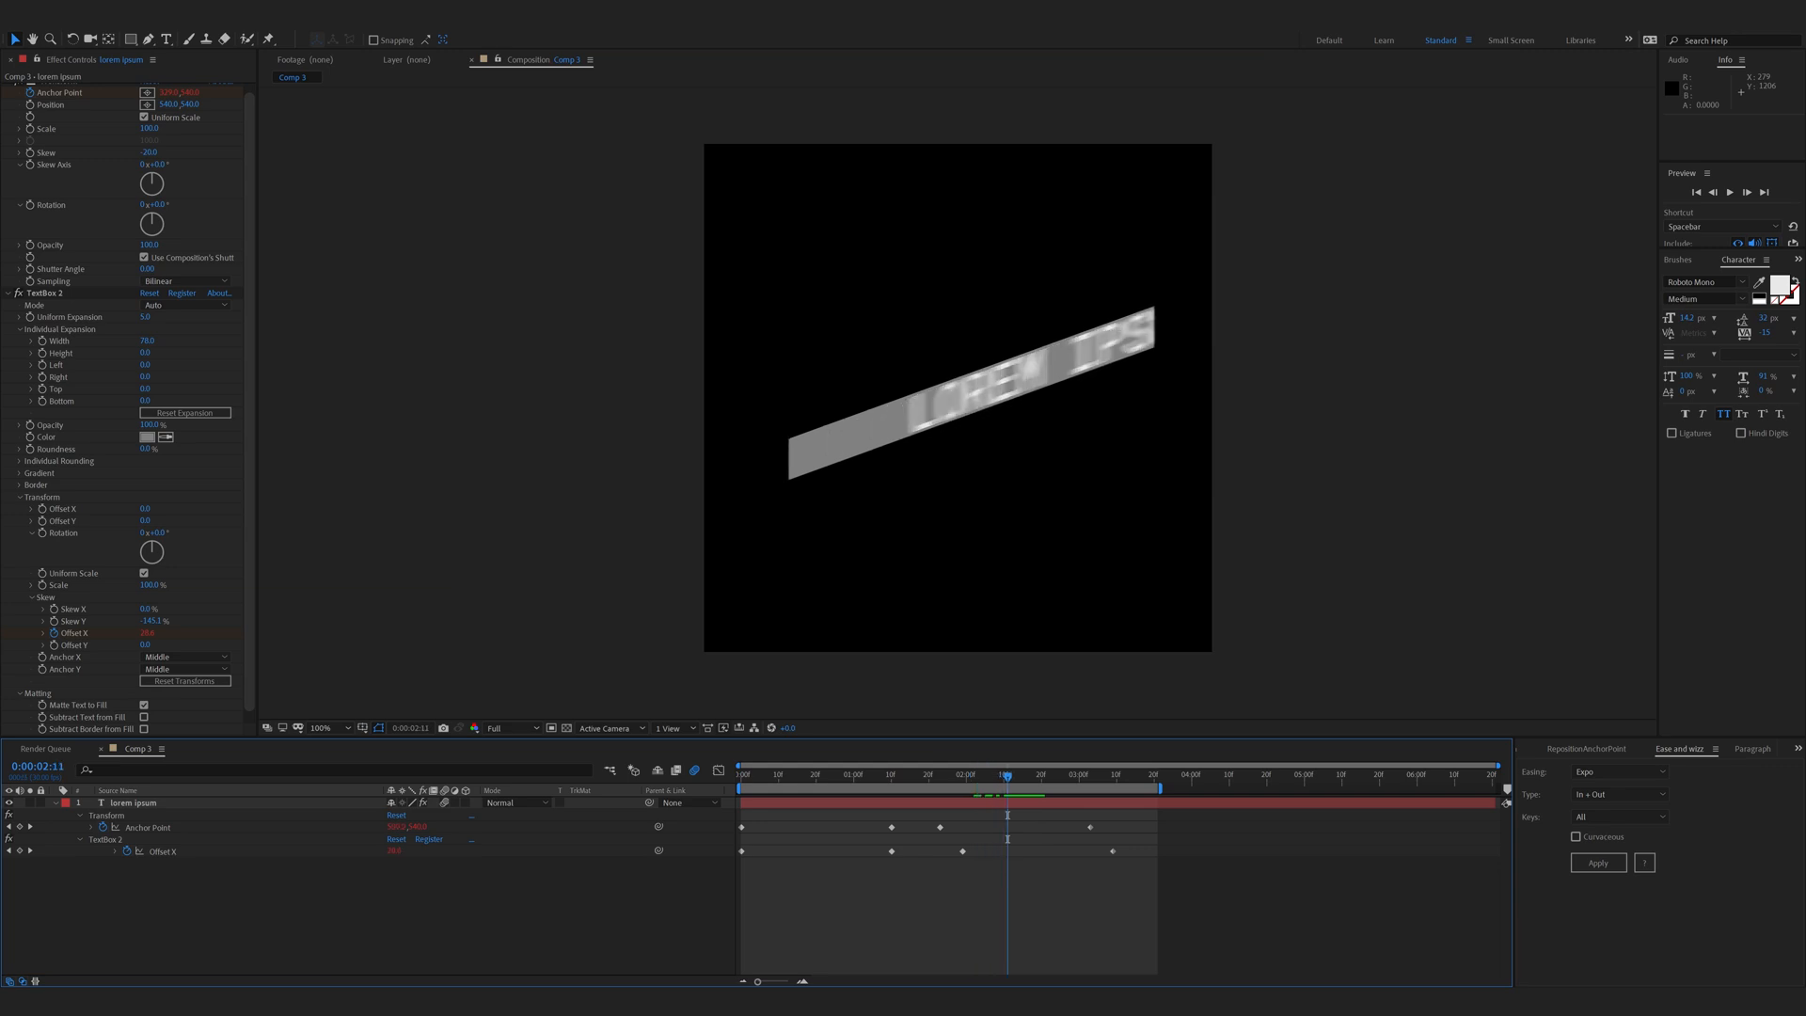
left_click(1040, 774)
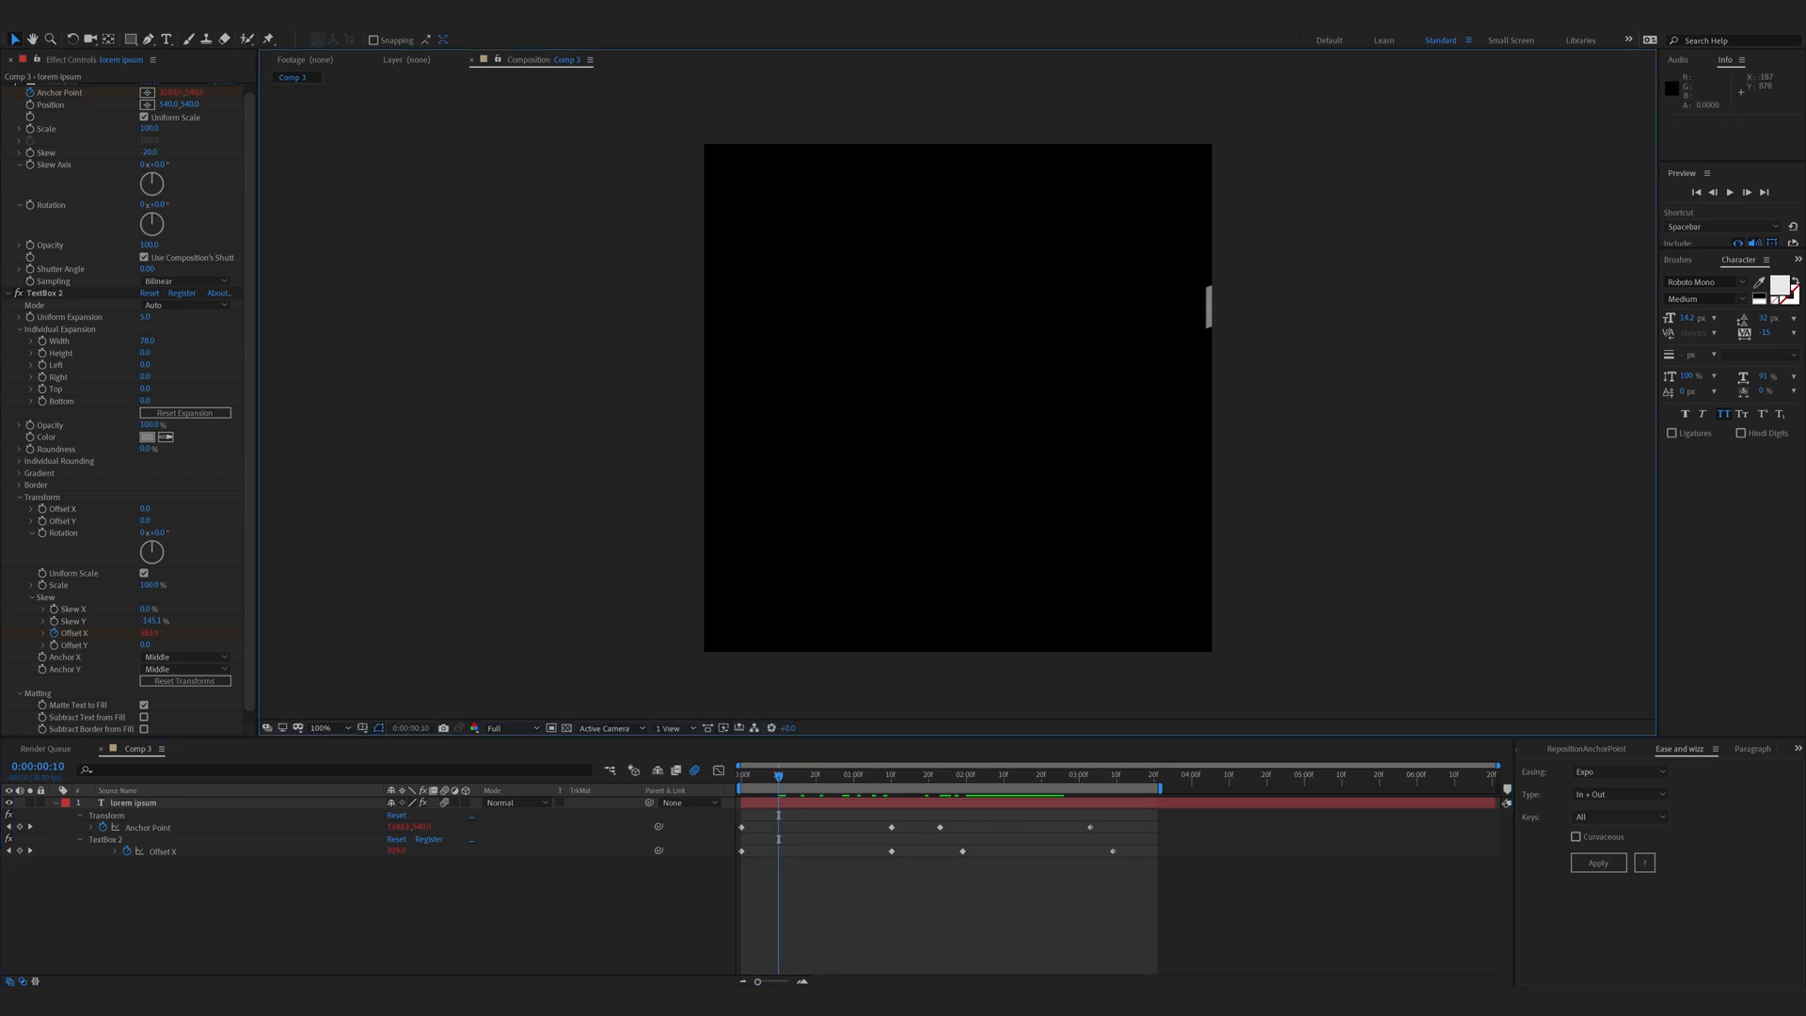
key("space")
type("dolor samet")
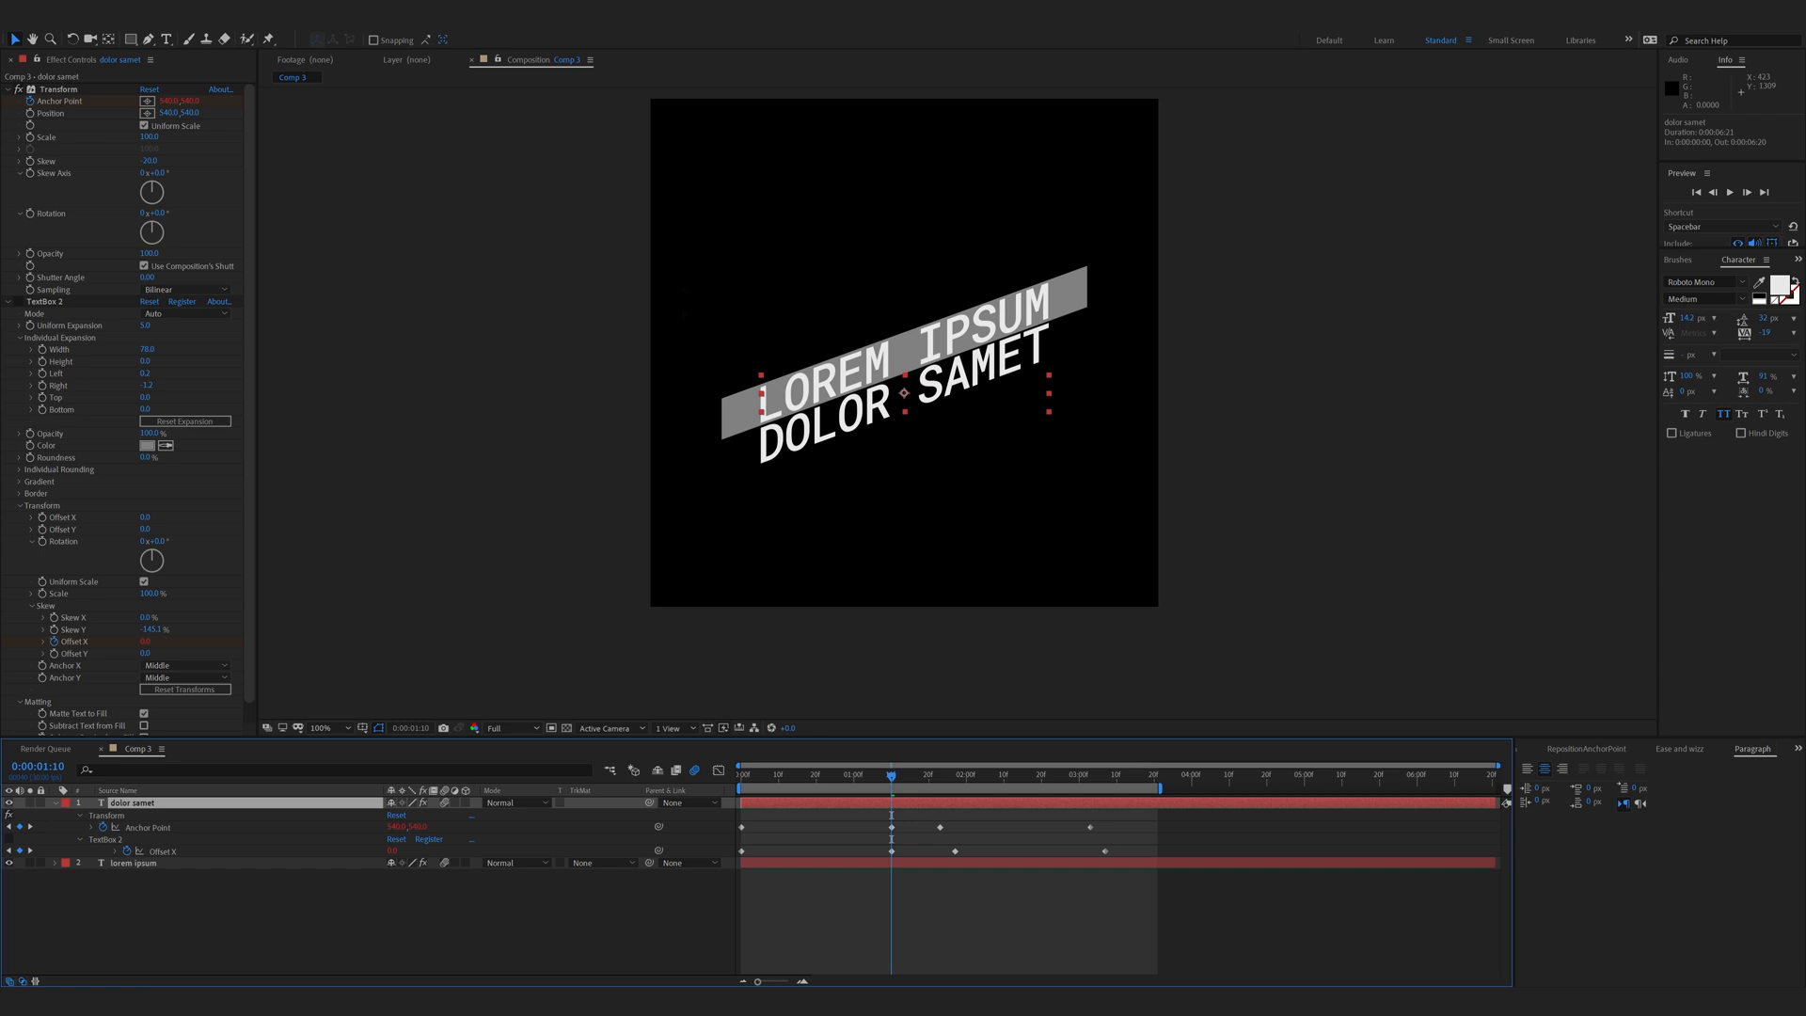
Scrub near the start to check DOLOR SAMET sliding into frame.
left_click(755, 775)
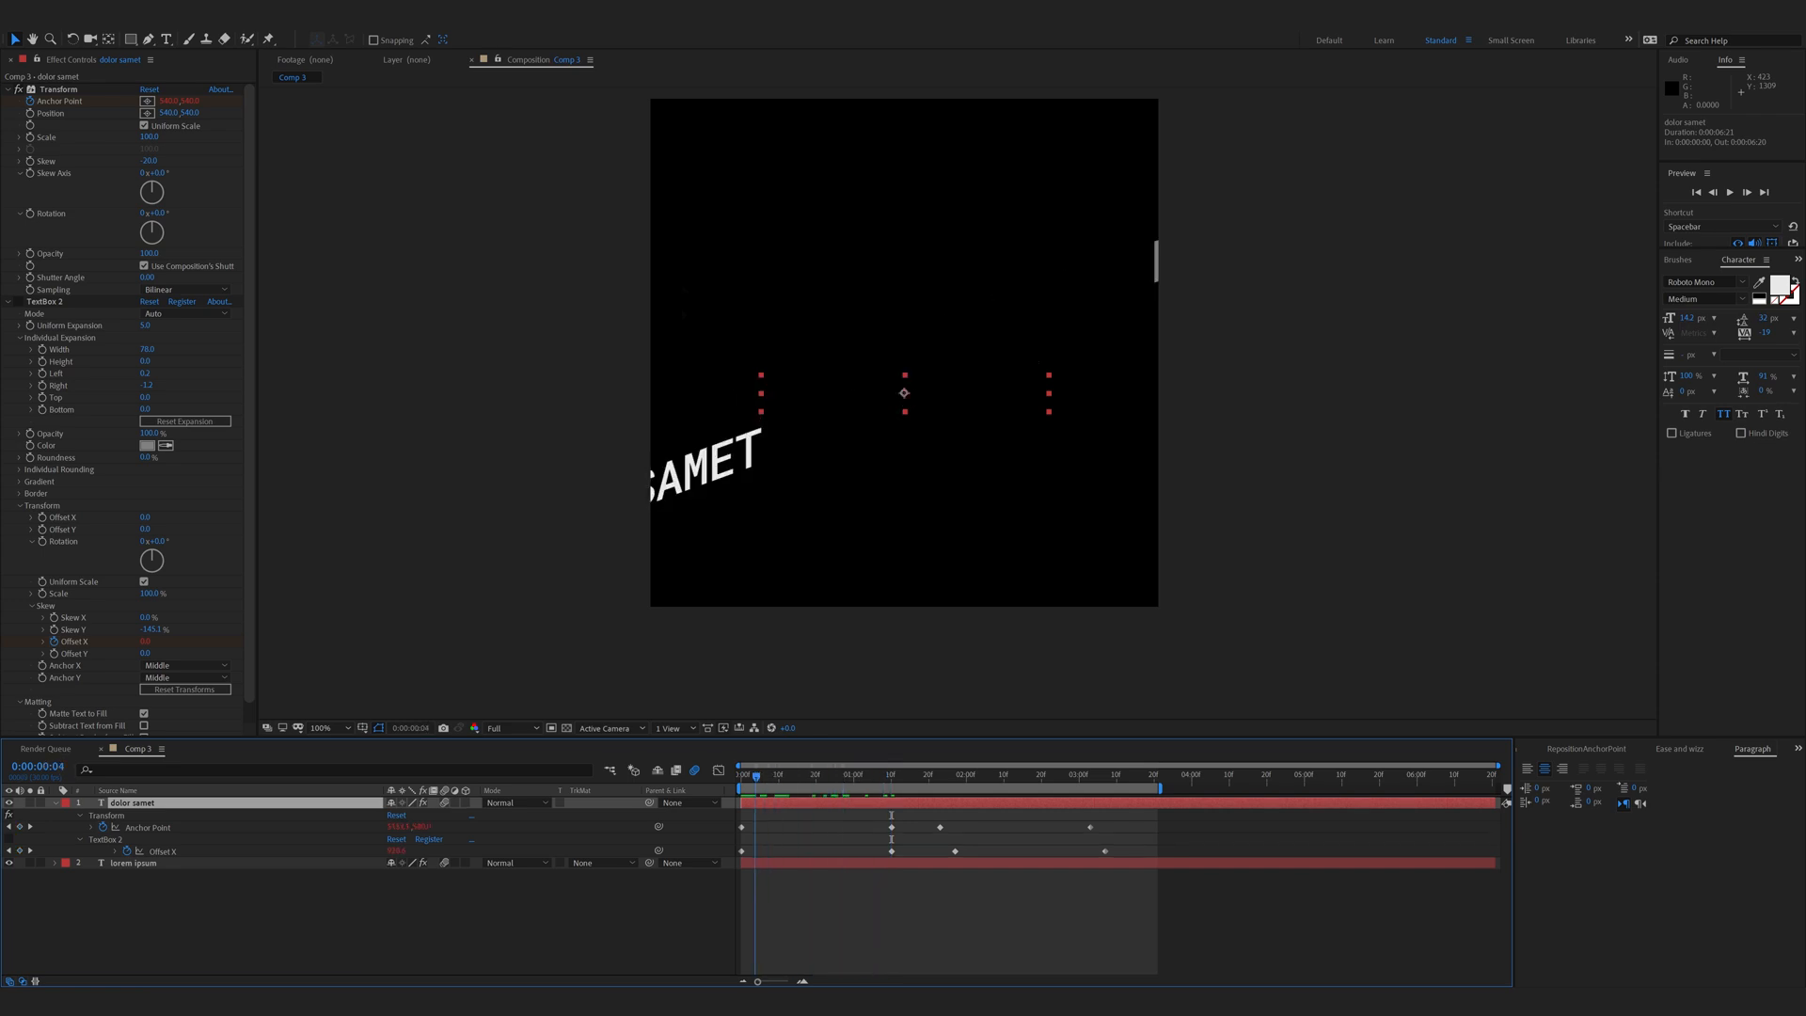